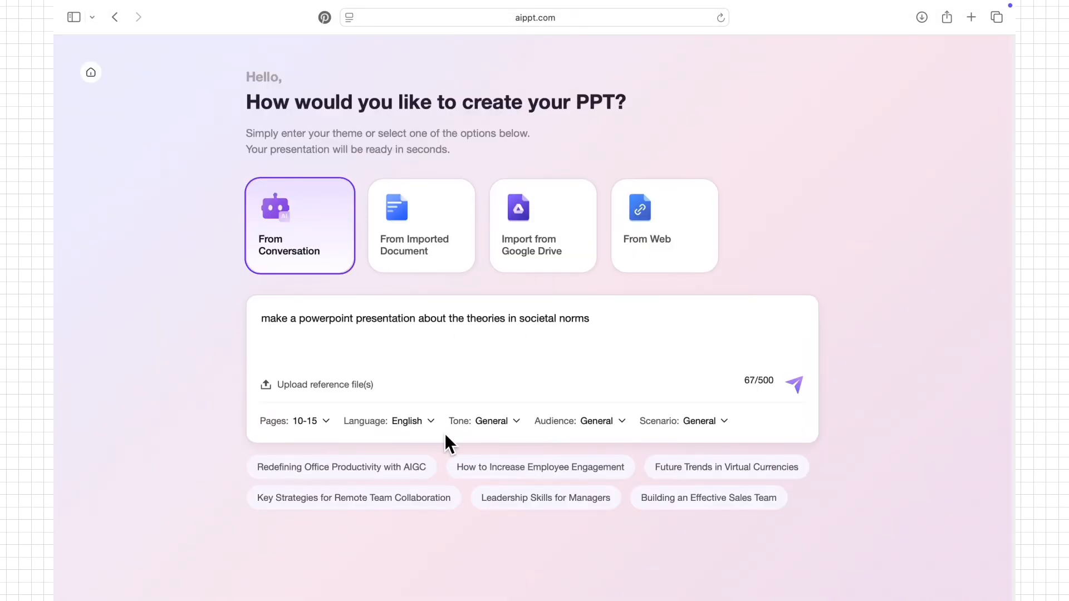
Choose Formal tone, Student audience and Teaching and Training scenario for the societal norms request.
{"action": "left_click", "coordinate": [411, 421]}
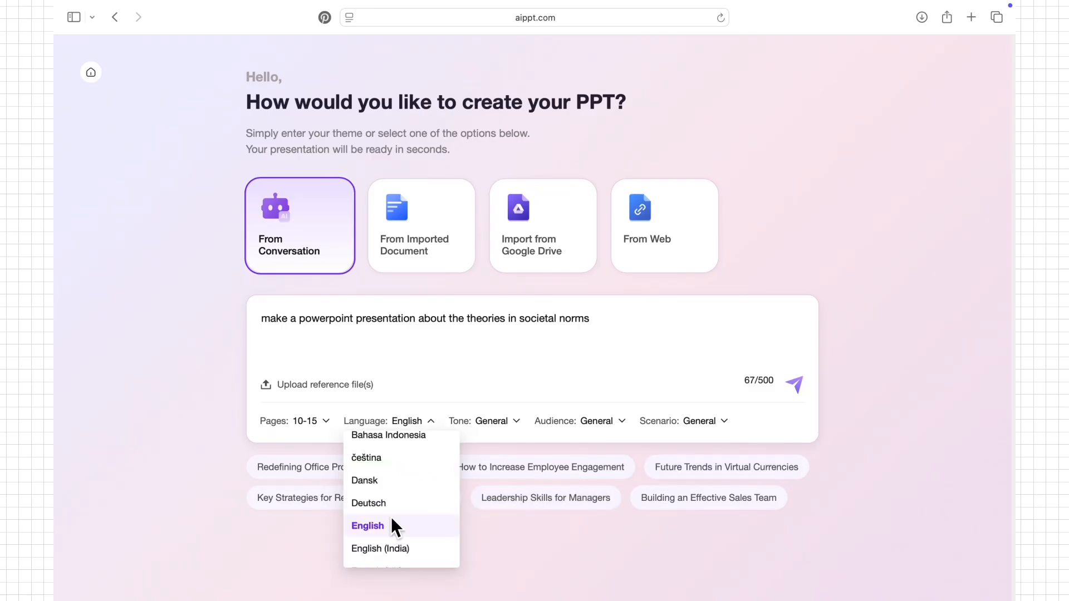
{"action": "left_click", "coordinate": [490, 421]}
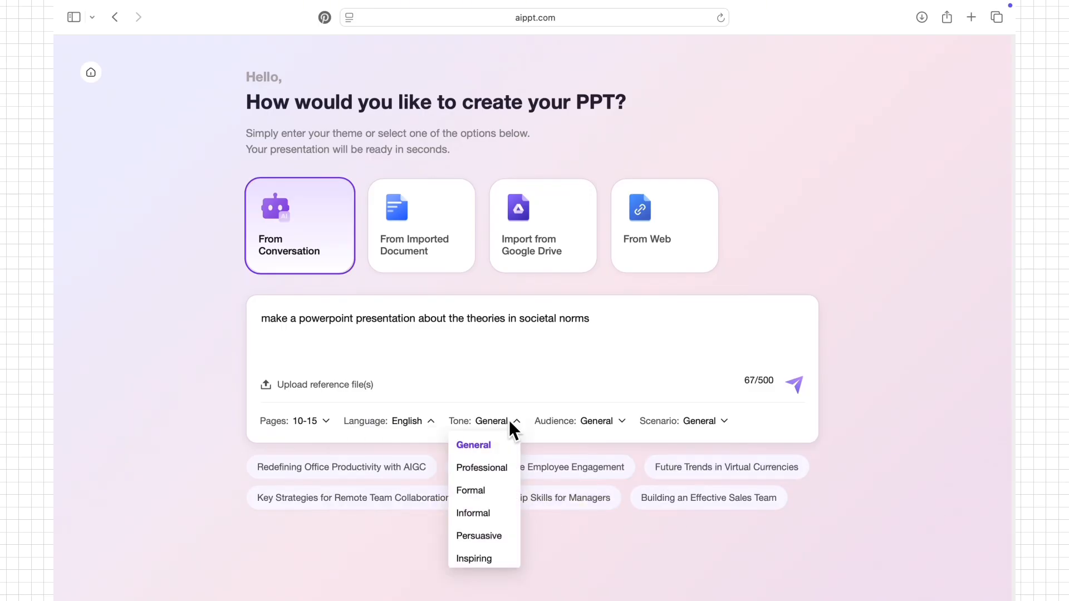
{"action": "mouse_move", "coordinate": [470, 490]}
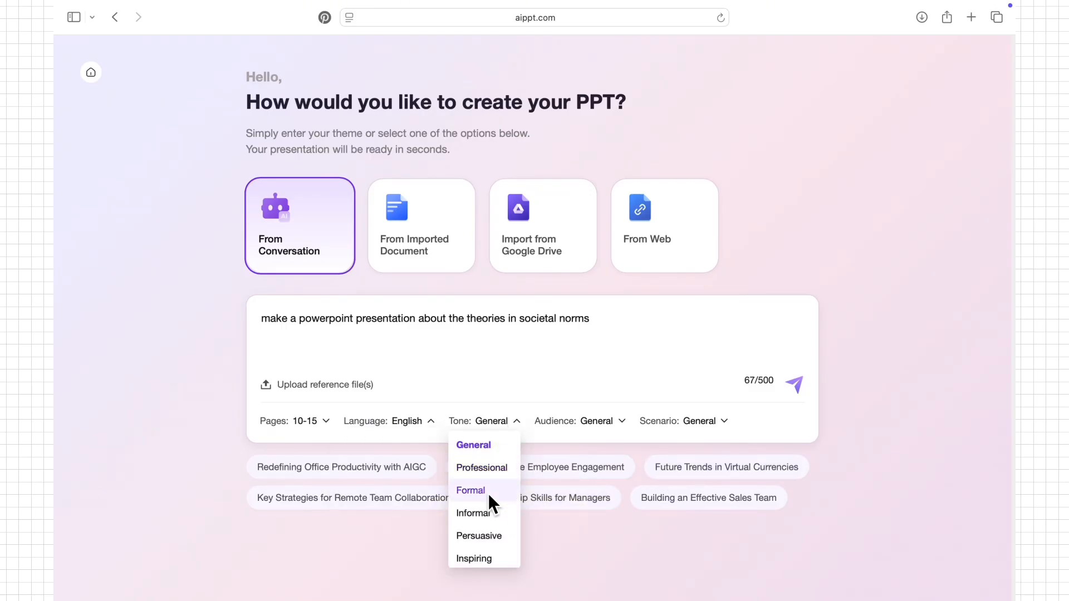
{"action": "left_click", "coordinate": [470, 490]}
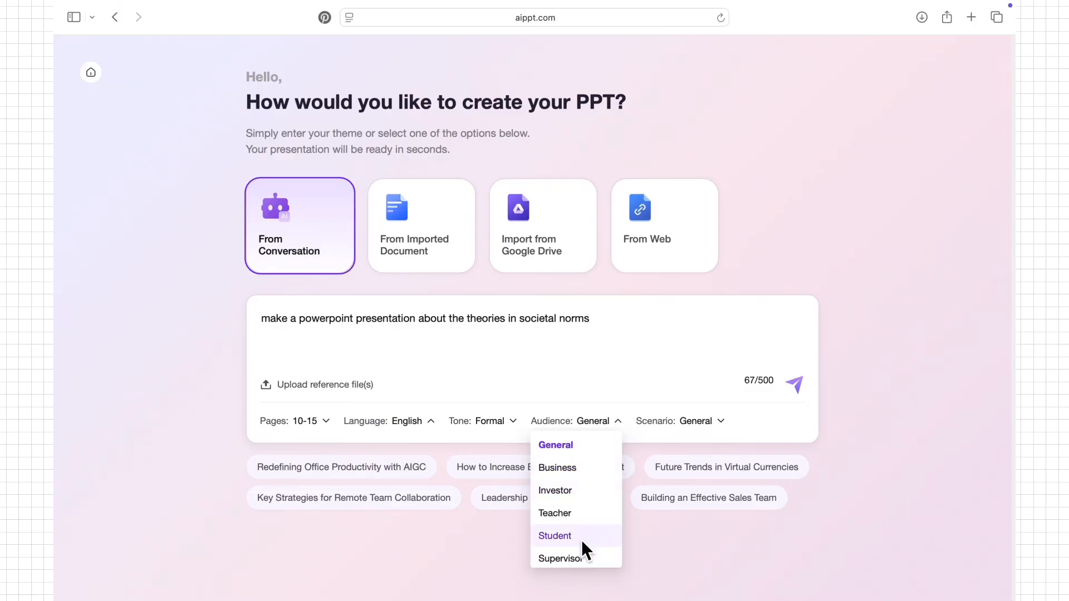
{"action": "left_click", "coordinate": [555, 536]}
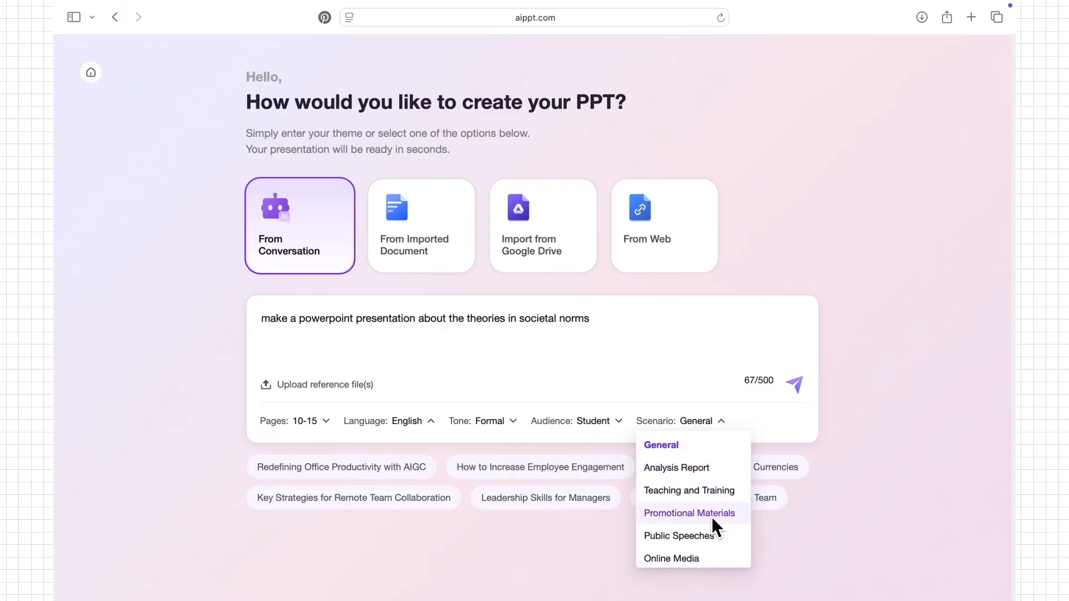
{"action": "left_click", "coordinate": [688, 490]}
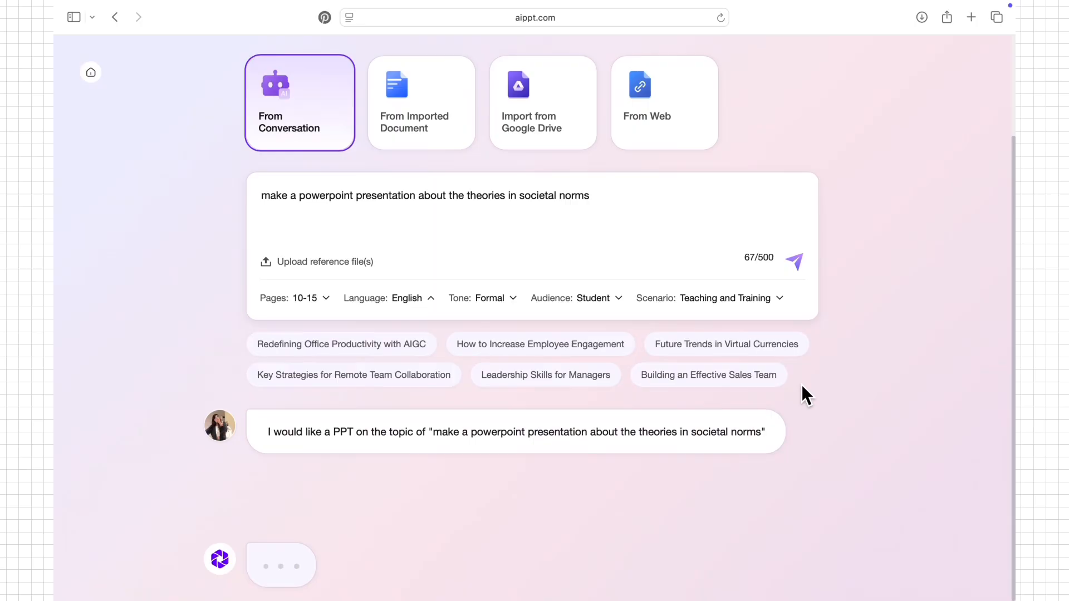
Review the three-chapter outline, view it as a mind map, then proceed to template selection.
{"action": "left_click", "coordinate": [794, 261]}
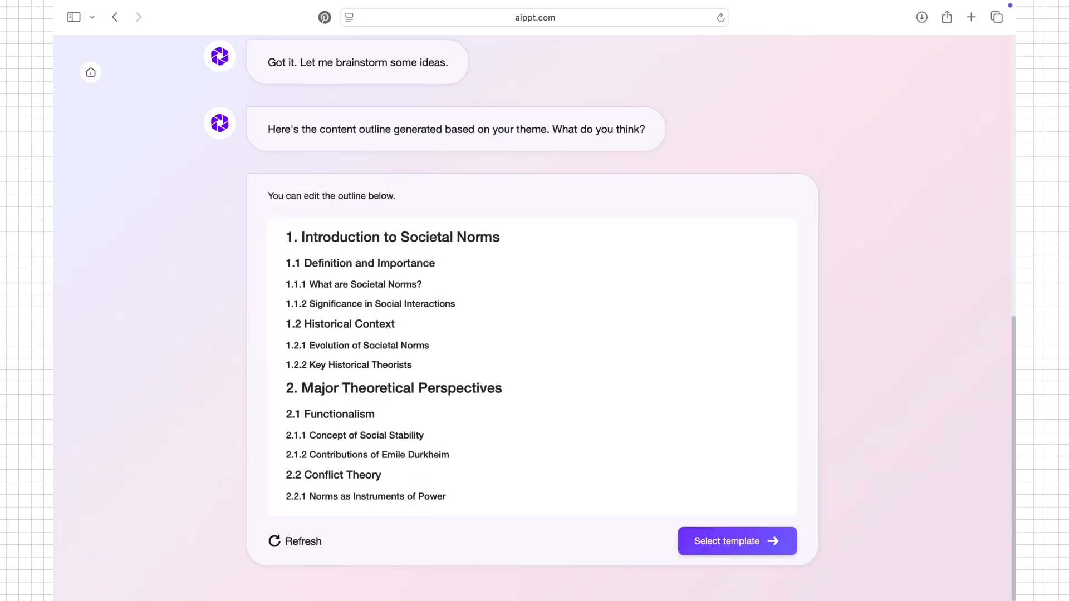
{"action": "left_click", "coordinate": [688, 196]}
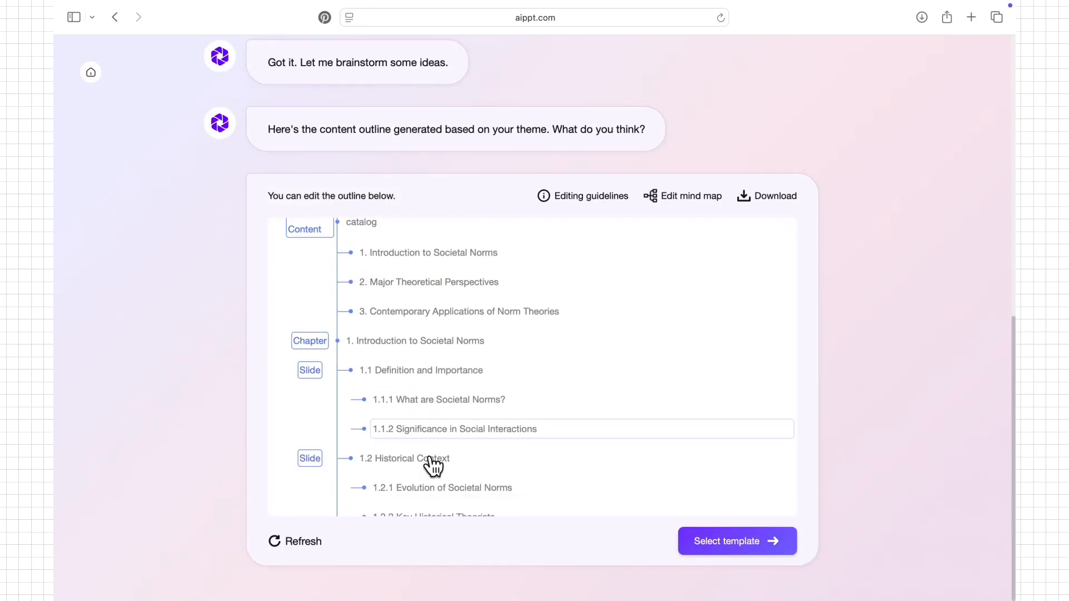
{"action": "scroll", "scroll_direction": "down", "scroll_amount": 3}
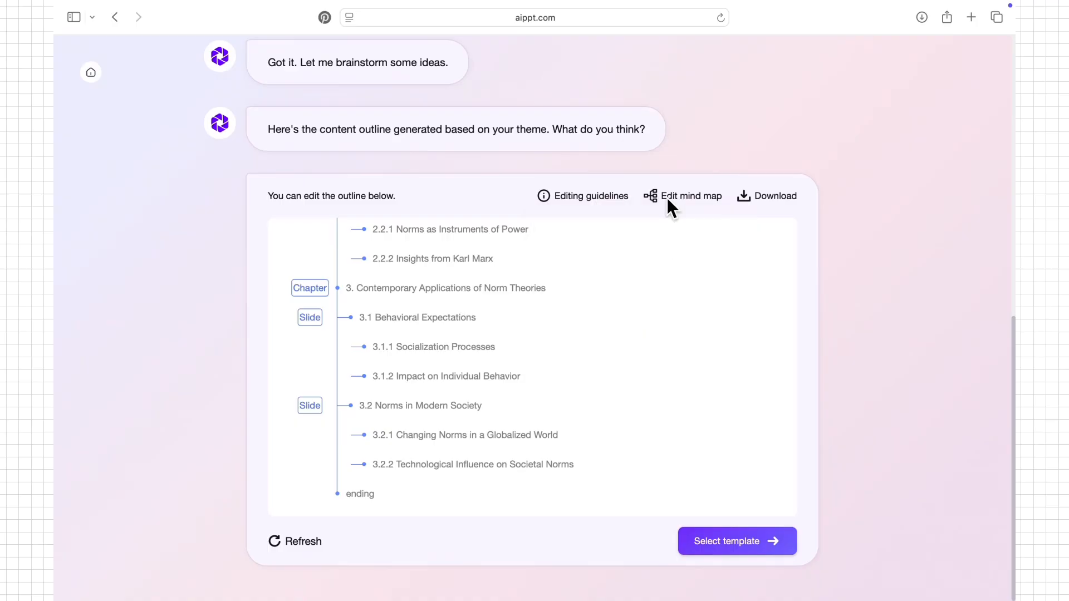
{"action": "left_click", "coordinate": [689, 196]}
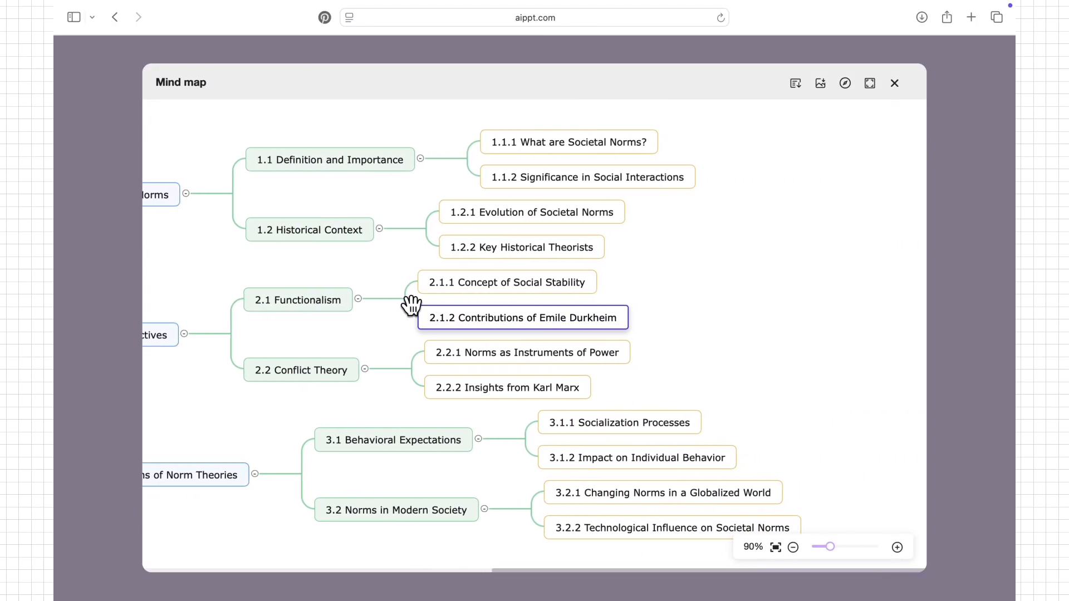
{"action": "left_click", "coordinate": [894, 84]}
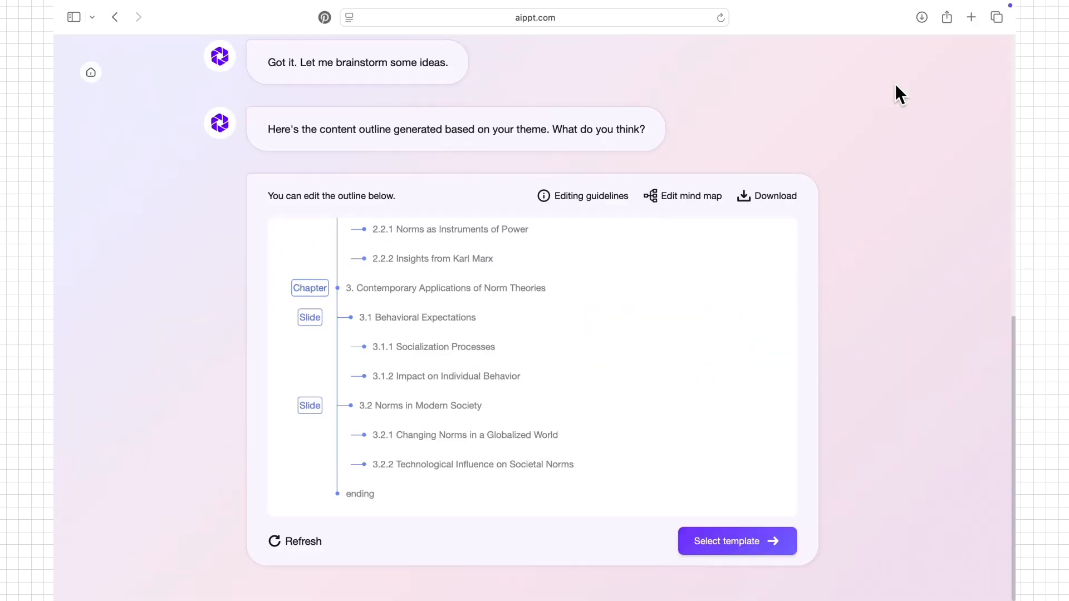
{"action": "left_click", "coordinate": [736, 541]}
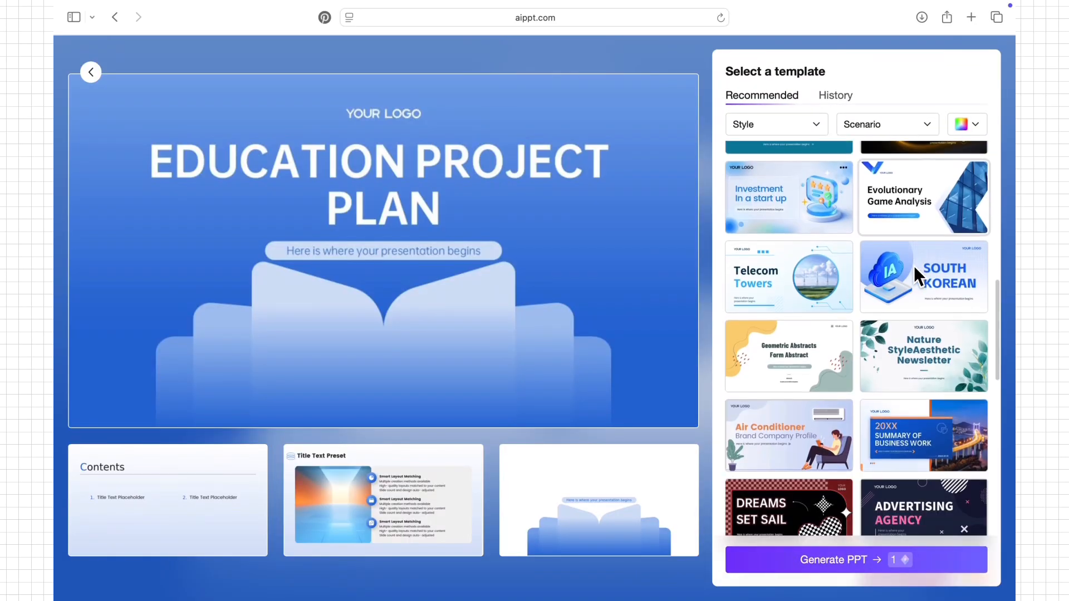
Filter templates to Creative style and generate the deck with Amsterdam's Keukenhof Garden.
{"action": "left_click", "coordinate": [775, 123]}
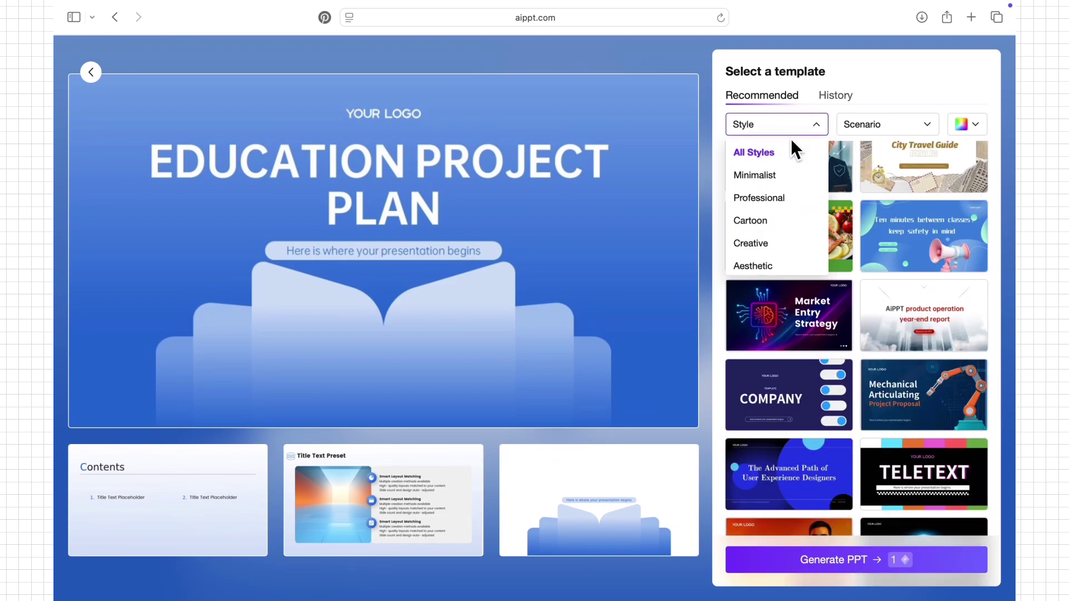
{"action": "left_click", "coordinate": [750, 244]}
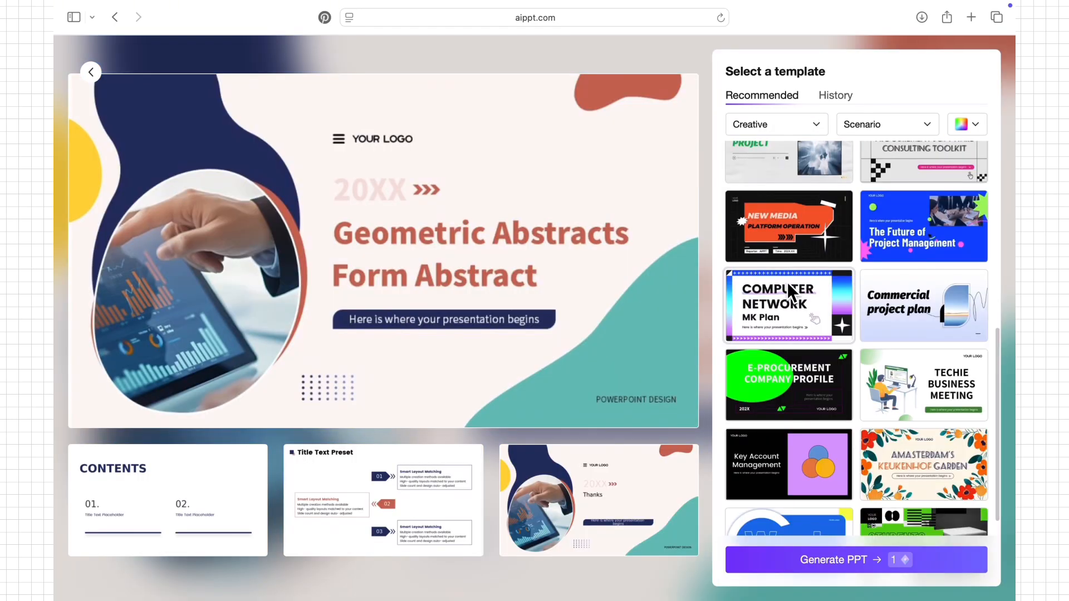
{"action": "left_click", "coordinate": [923, 463]}
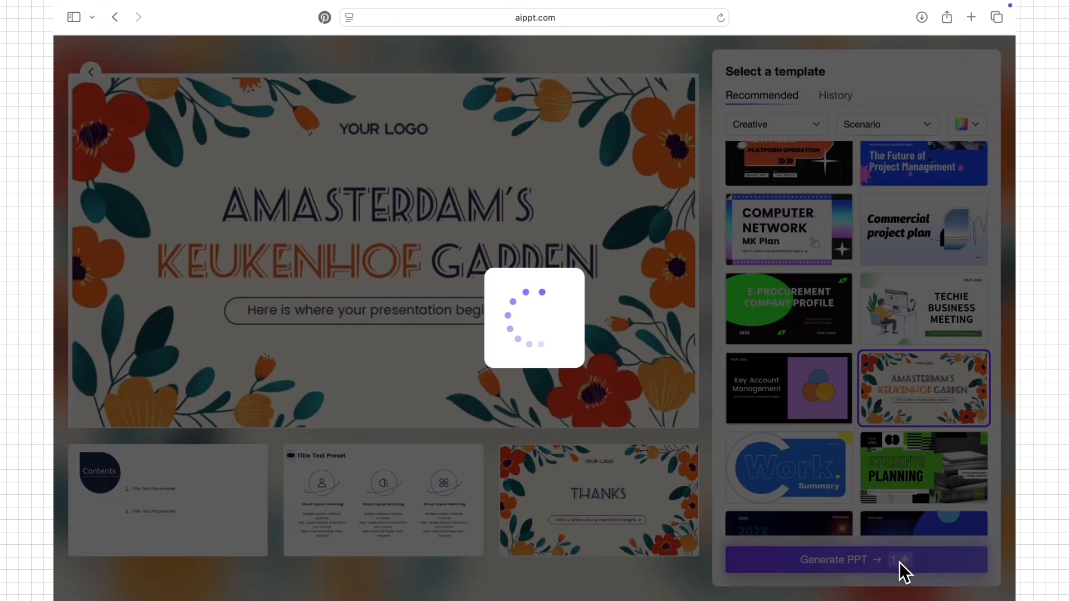
{"action": "left_click", "coordinate": [833, 560]}
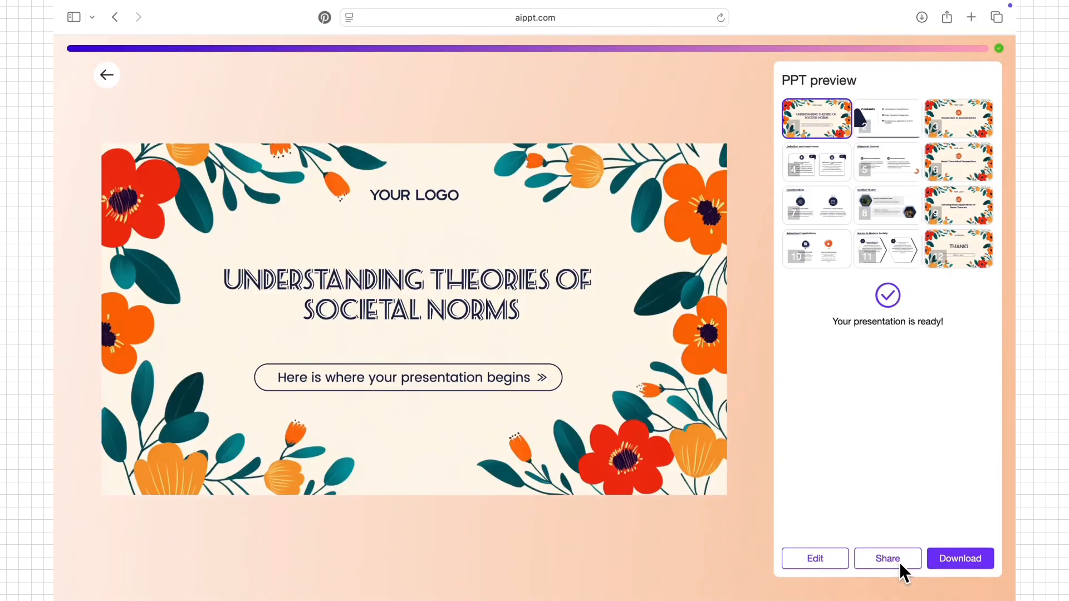
Edit the generated deck and make the title slide text bold.
{"action": "left_click", "coordinate": [815, 558]}
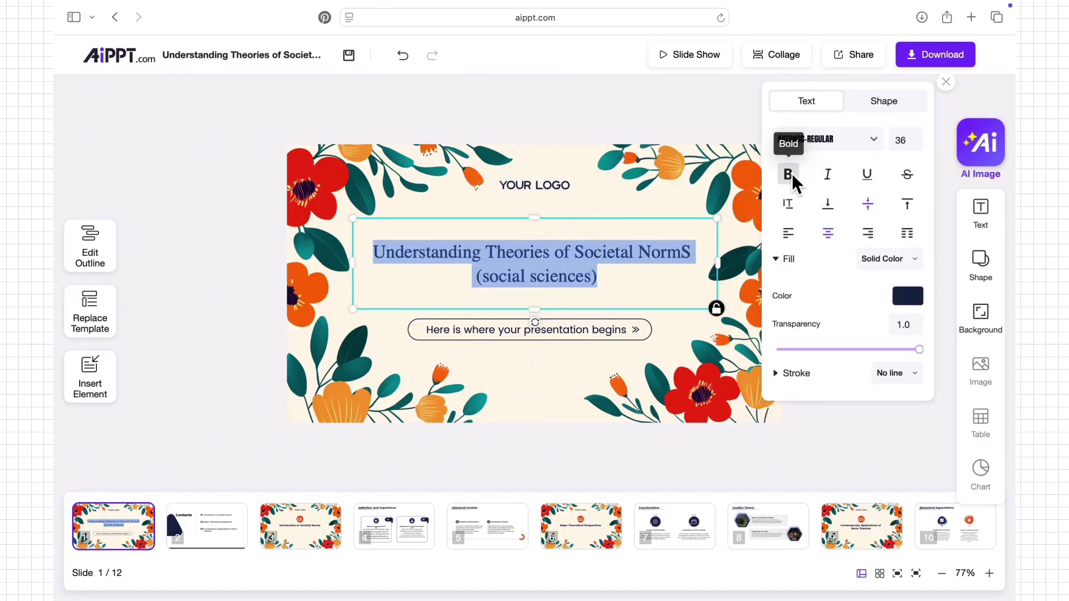
{"action": "left_click", "coordinate": [908, 296]}
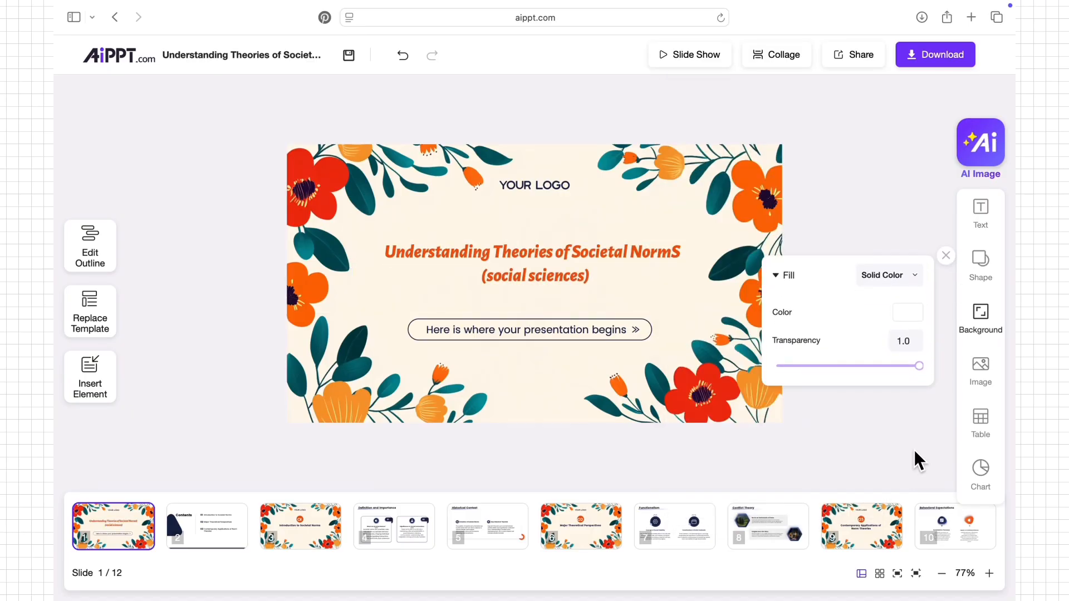
{"action": "left_click", "coordinate": [89, 257]}
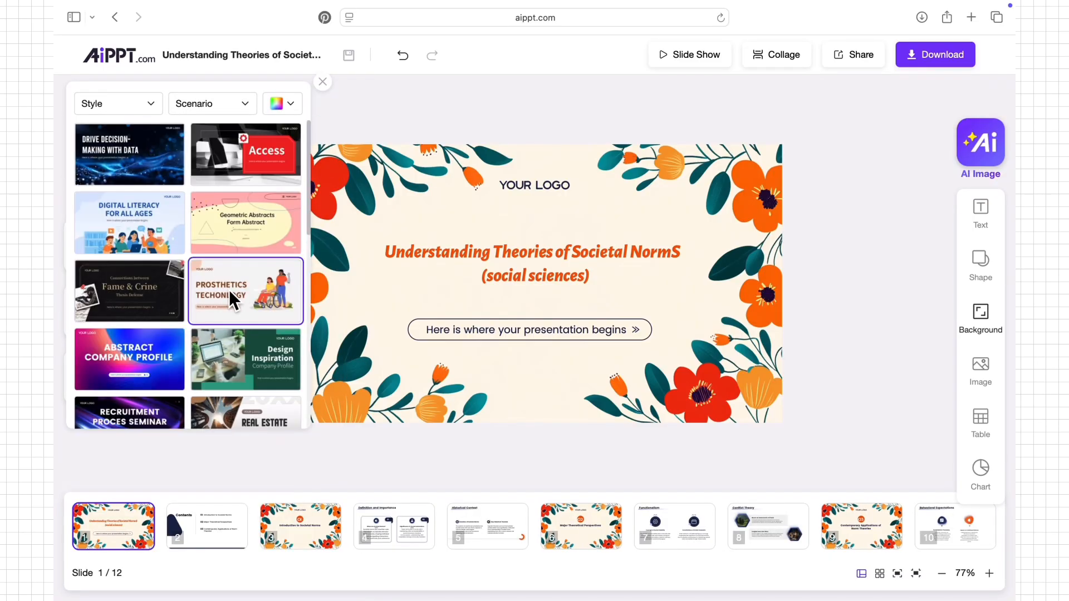
Browse replacement templates by colour and the Insert Element menu.
{"action": "scroll", "scroll_direction": "down", "scroll_amount": 3}
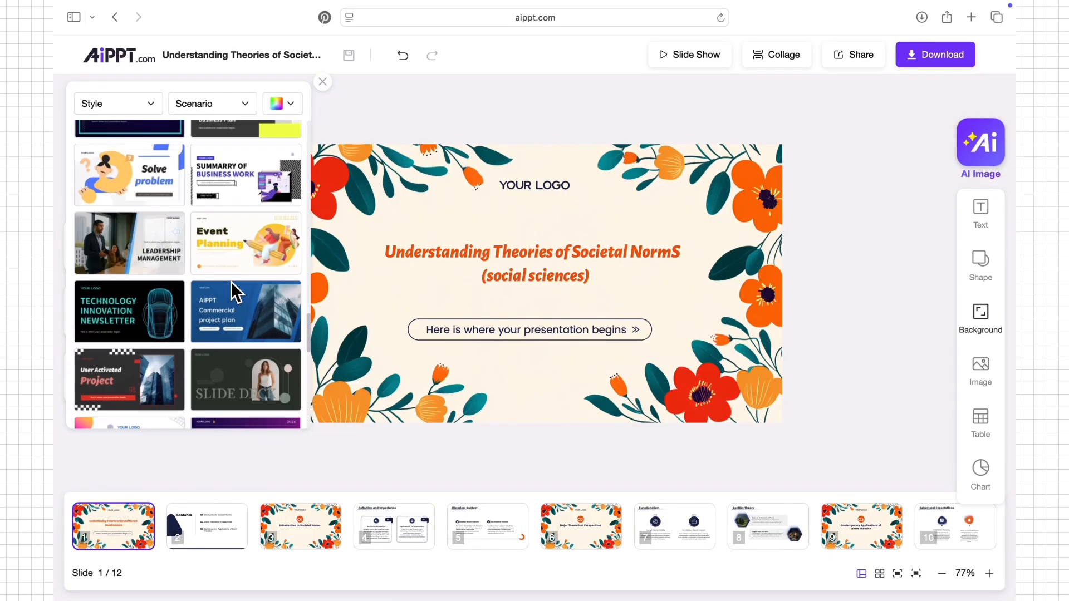
{"action": "left_click", "coordinate": [282, 102]}
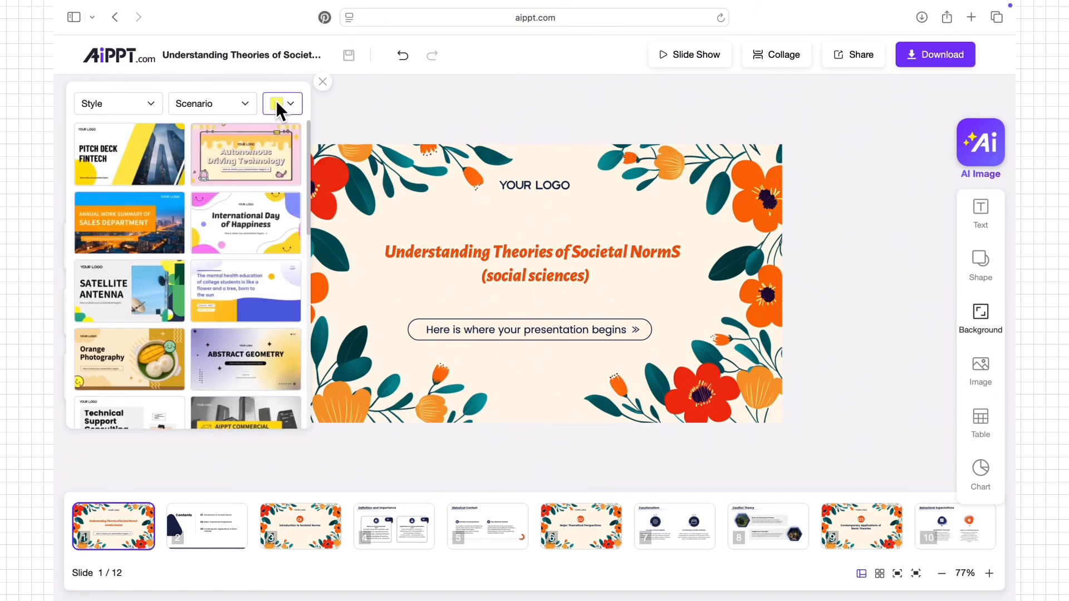
{"action": "left_click", "coordinate": [322, 82]}
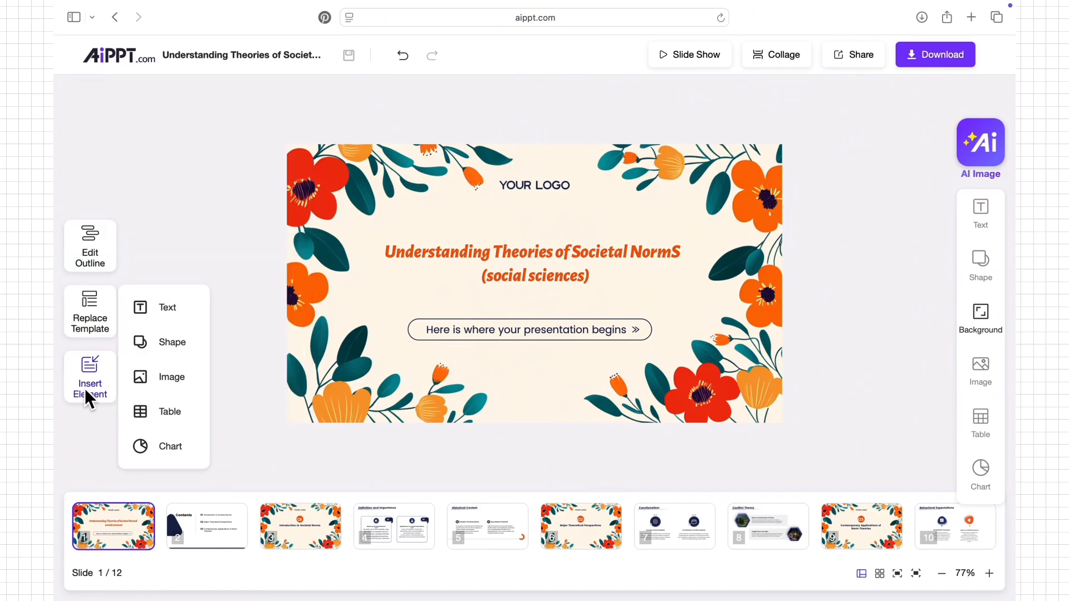
{"action": "mouse_move", "coordinate": [169, 445]}
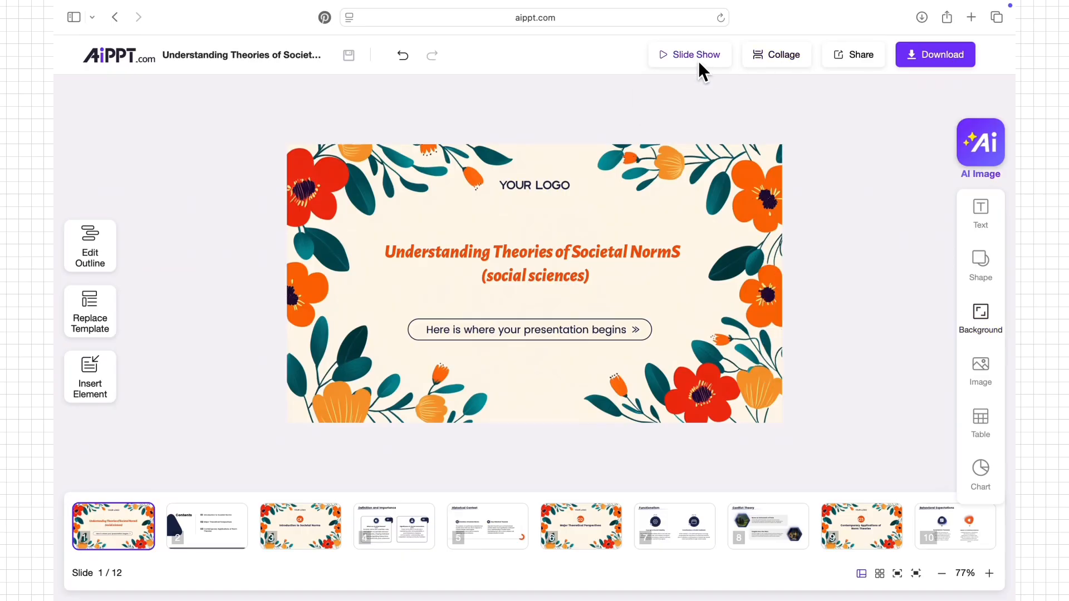
Download the deck as a PPT file with editable text.
{"action": "left_click", "coordinate": [695, 55]}
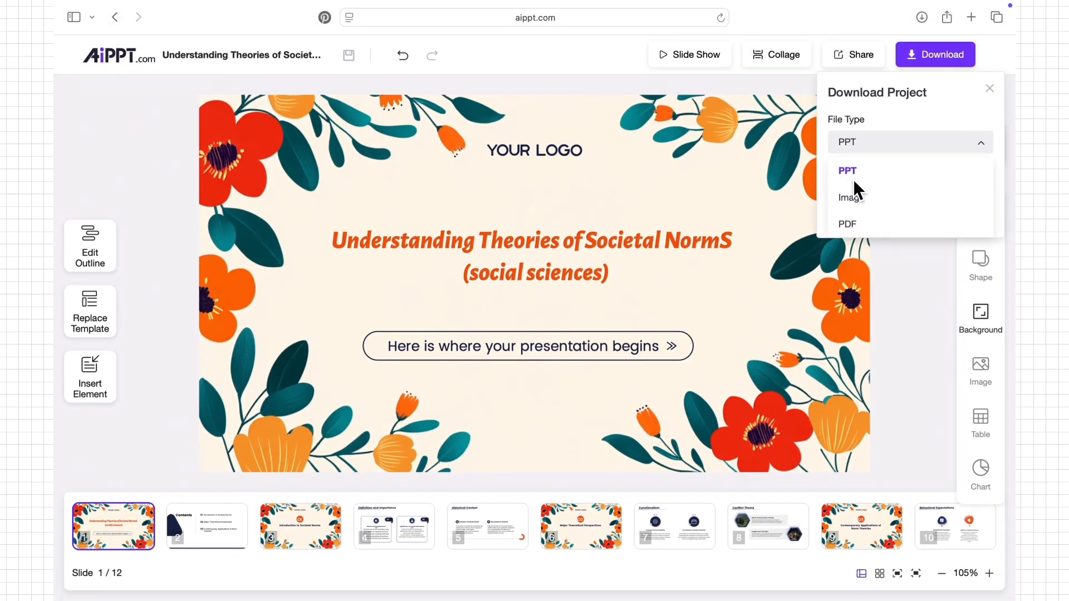
{"action": "left_click", "coordinate": [846, 170]}
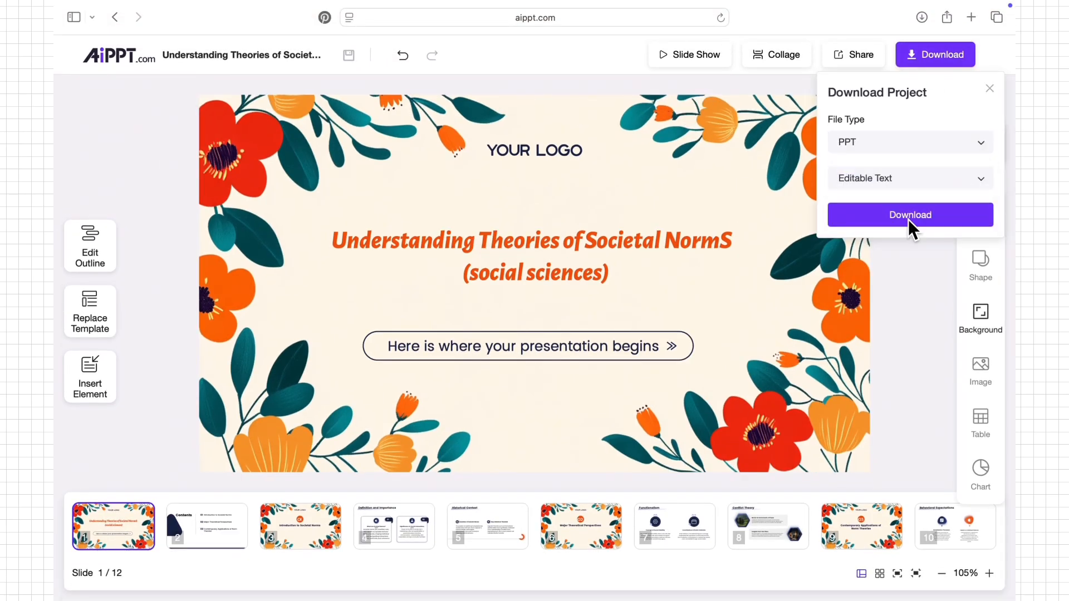
{"action": "left_click", "coordinate": [910, 215]}
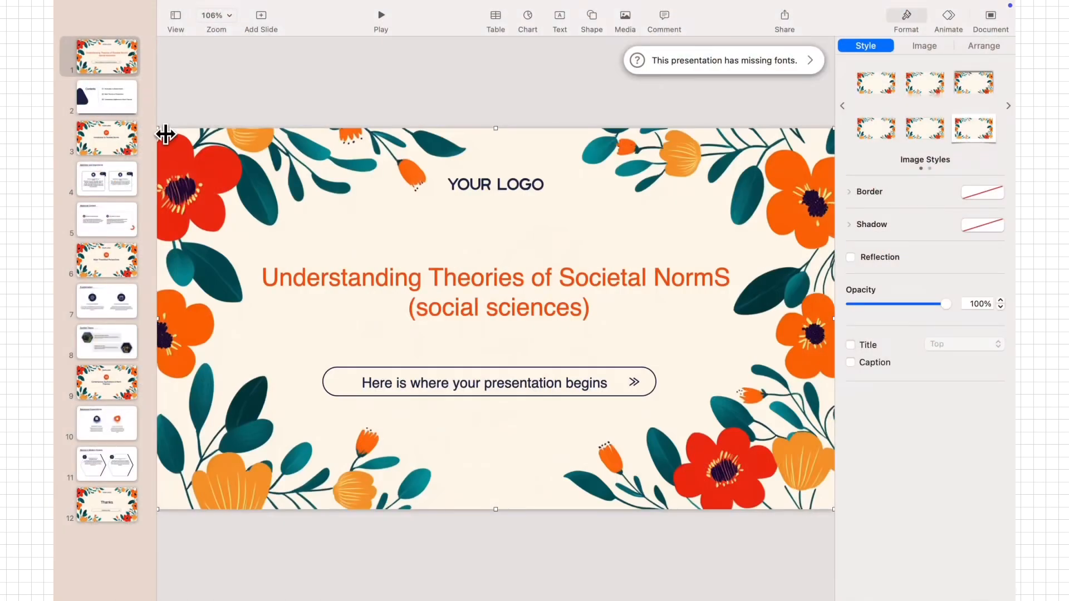
Review the Introduction, Conflict Theory, Norms in Modern Society and Thanks slides in Keynote.
{"action": "left_click", "coordinate": [107, 138]}
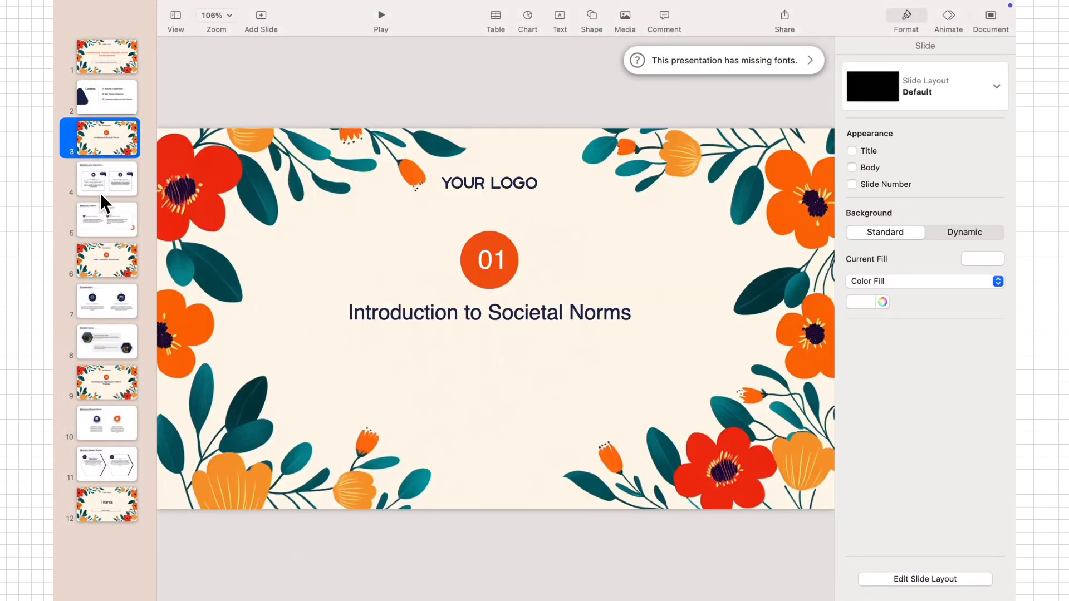
{"action": "left_click", "coordinate": [106, 341]}
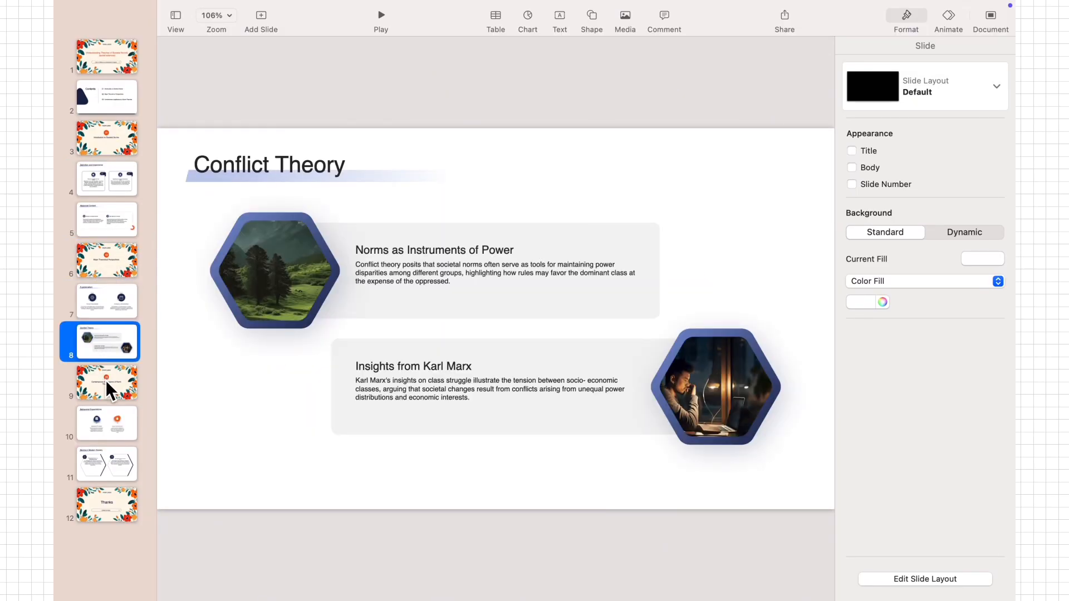
{"action": "left_click", "coordinate": [107, 464]}
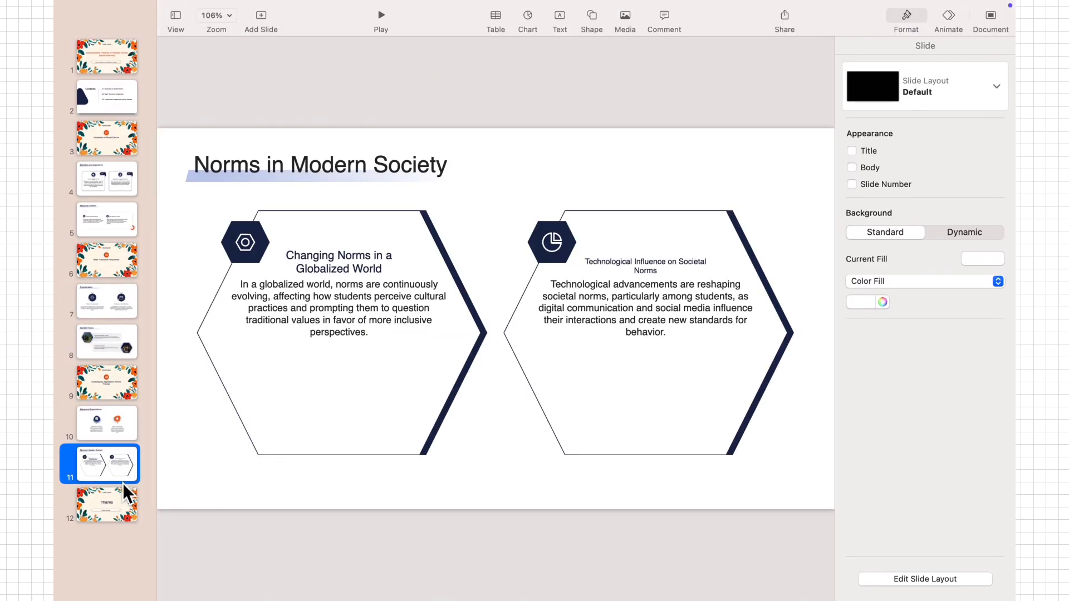
{"action": "left_click", "coordinate": [921, 17]}
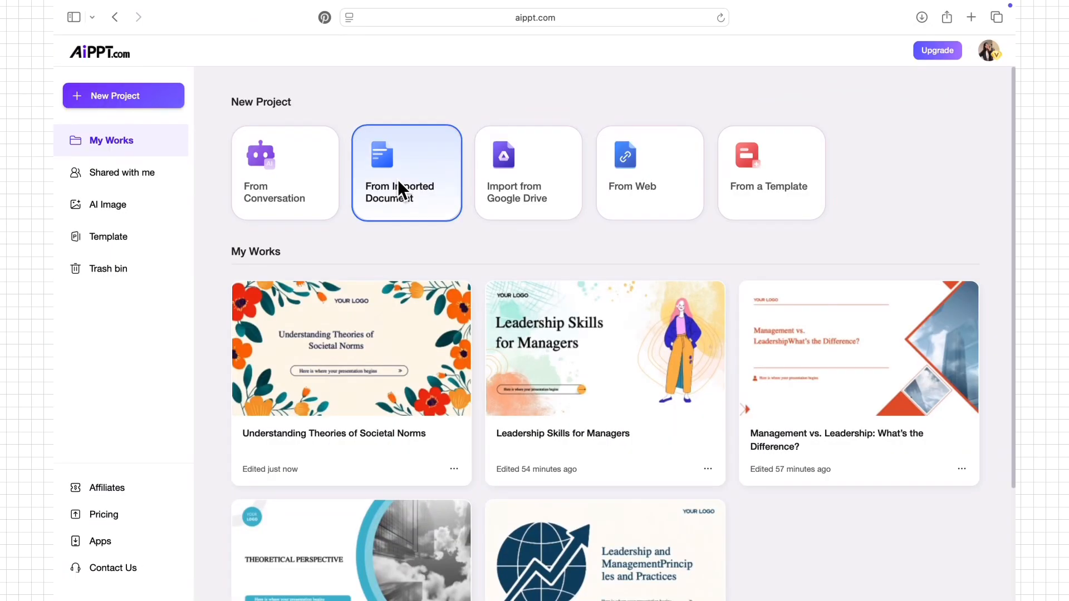
Start a deck from an imported document and upload the organizational behavior .docx.
{"action": "left_click", "coordinate": [406, 173]}
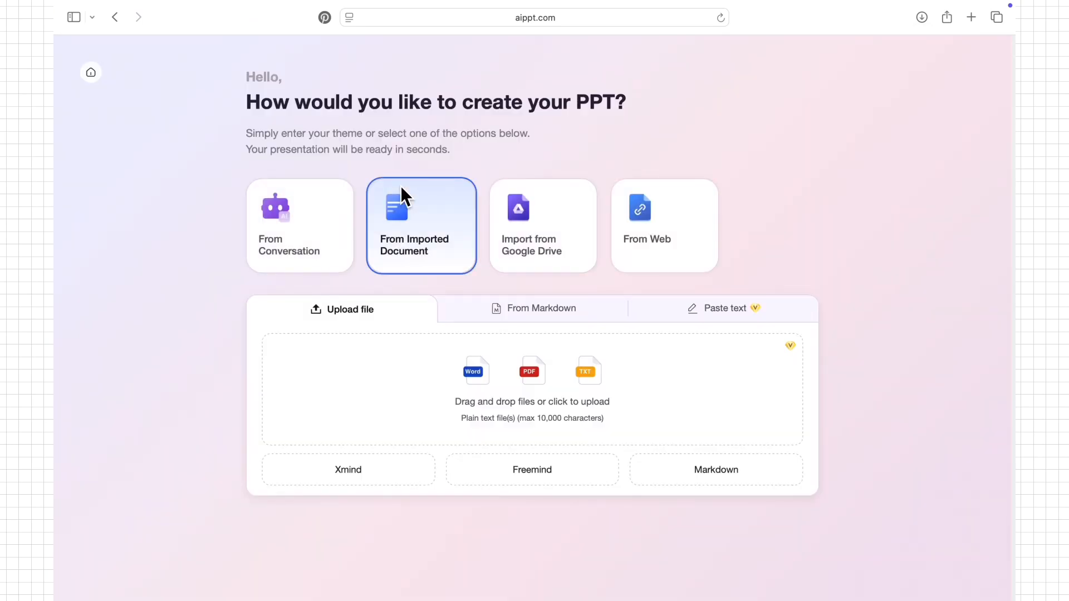
{"action": "left_click", "coordinate": [541, 308]}
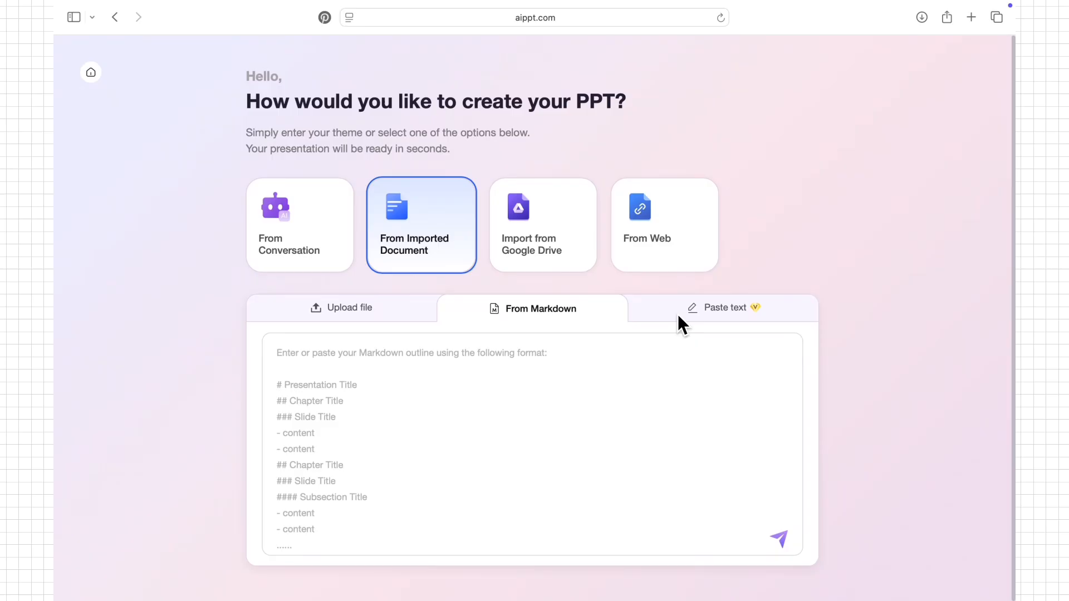
{"action": "left_click", "coordinate": [349, 308]}
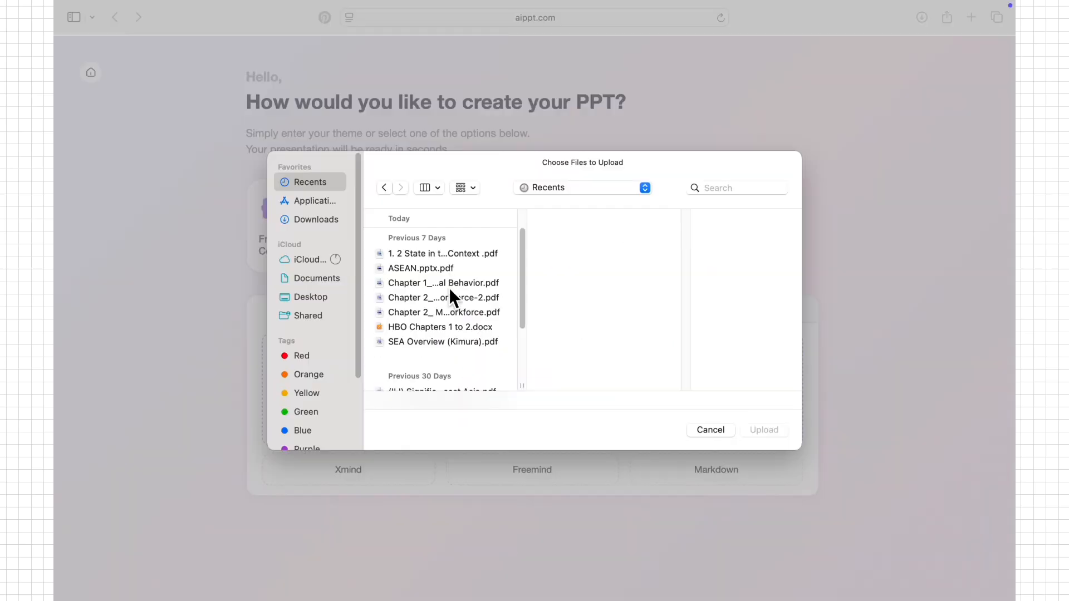
{"action": "left_click", "coordinate": [709, 430]}
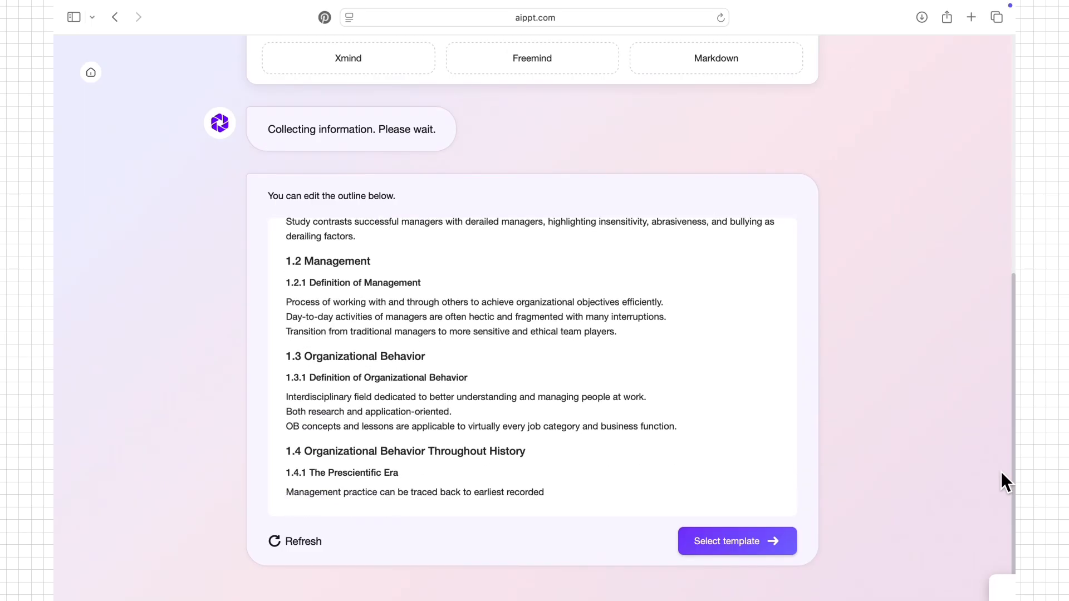
{"action": "scroll", "scroll_direction": "down", "scroll_amount": 3}
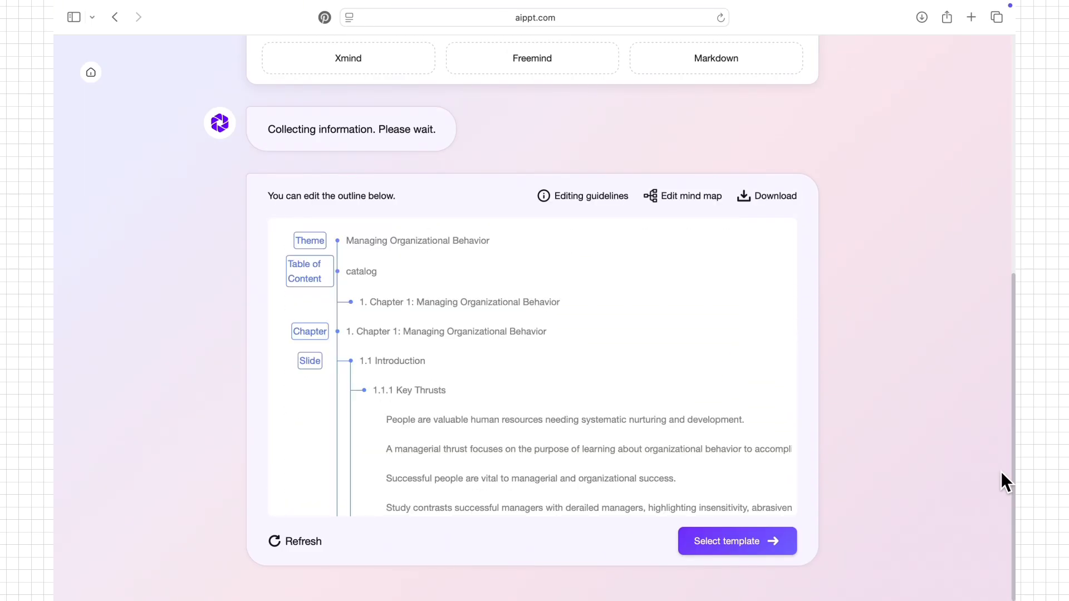
{"action": "scroll", "scroll_direction": "down", "scroll_amount": 3}
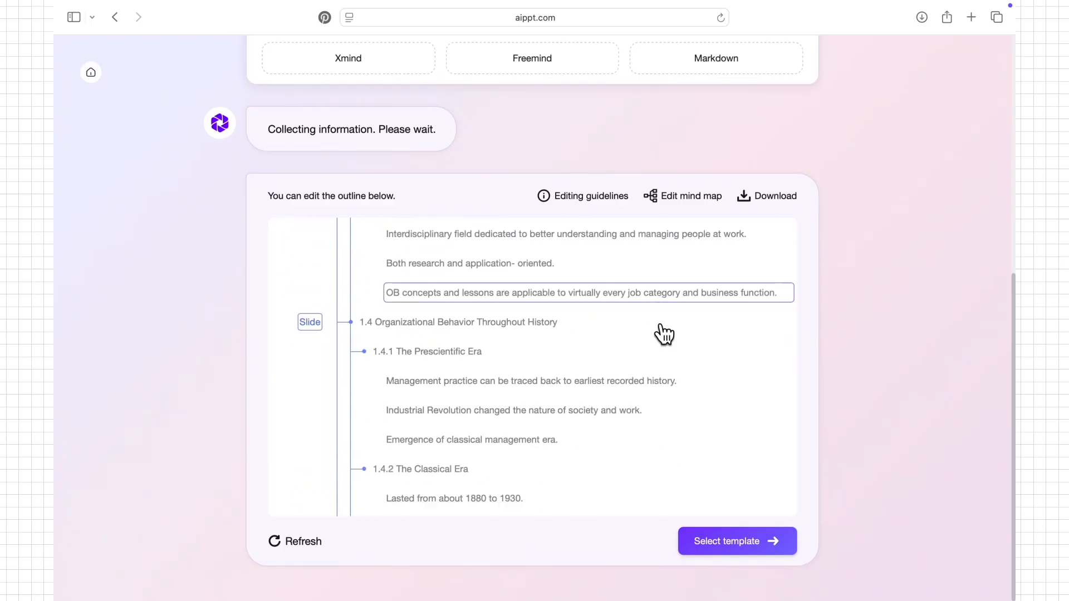
{"action": "left_click", "coordinate": [689, 196]}
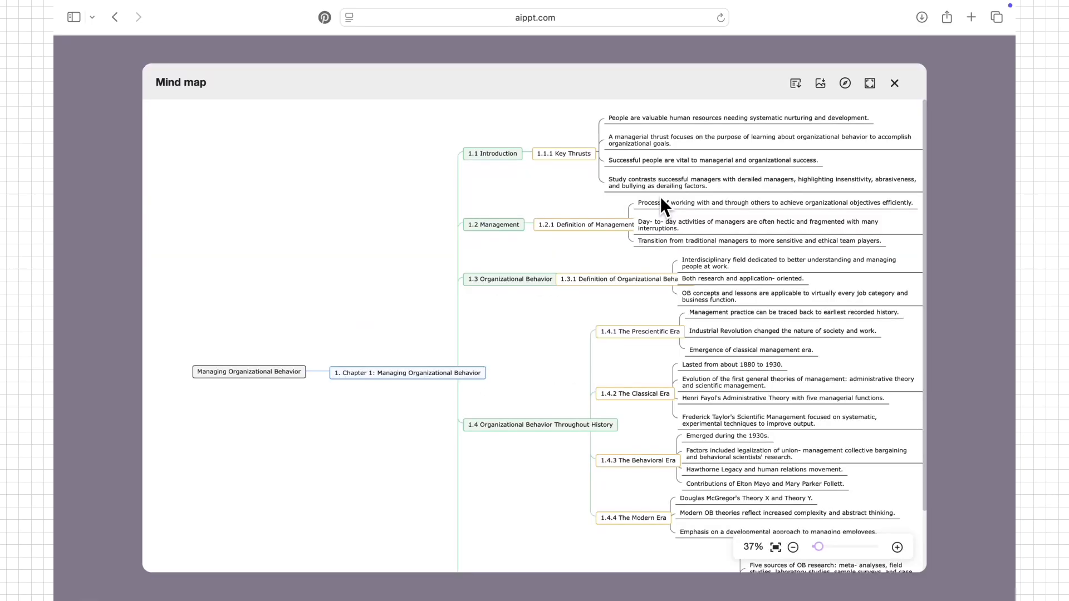
{"action": "scroll", "scroll_direction": "down", "scroll_amount": 3}
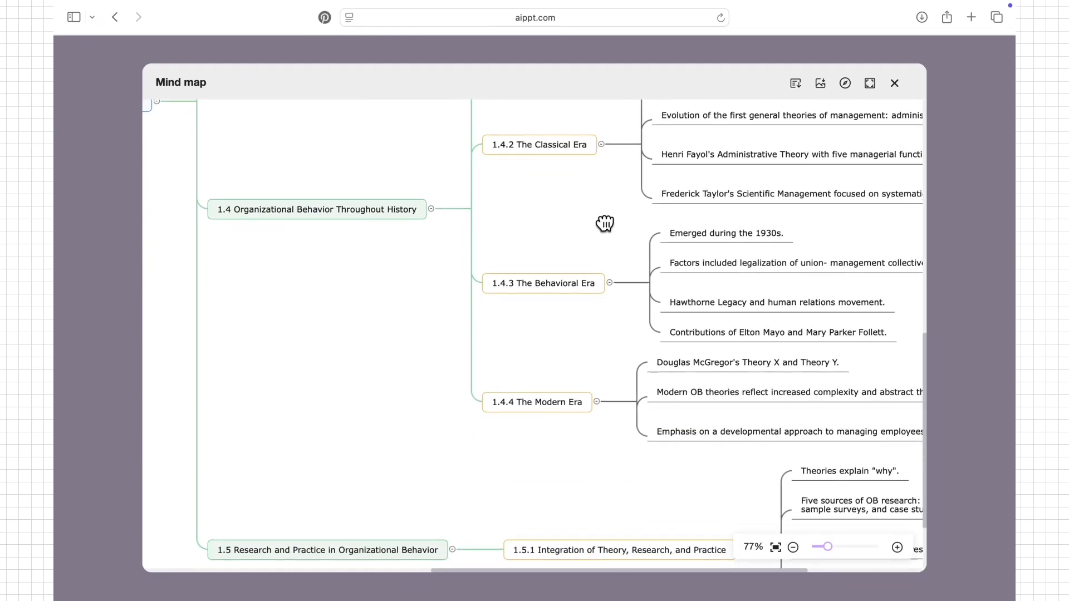
{"action": "left_click", "coordinate": [894, 83]}
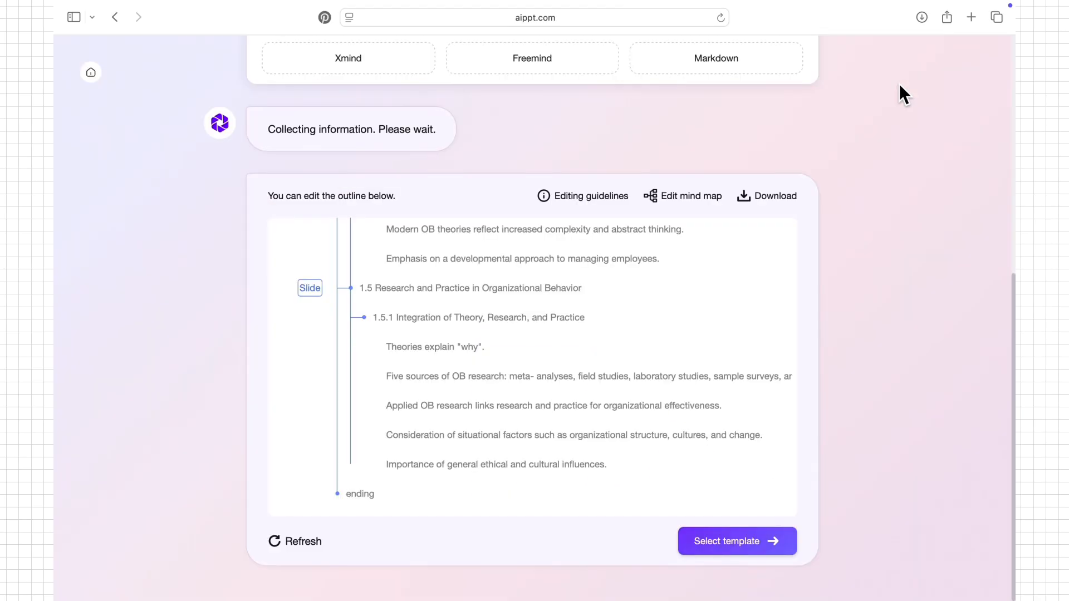
Filter templates to purple and choose the E-Commerce Reported template.
{"action": "left_click", "coordinate": [736, 541]}
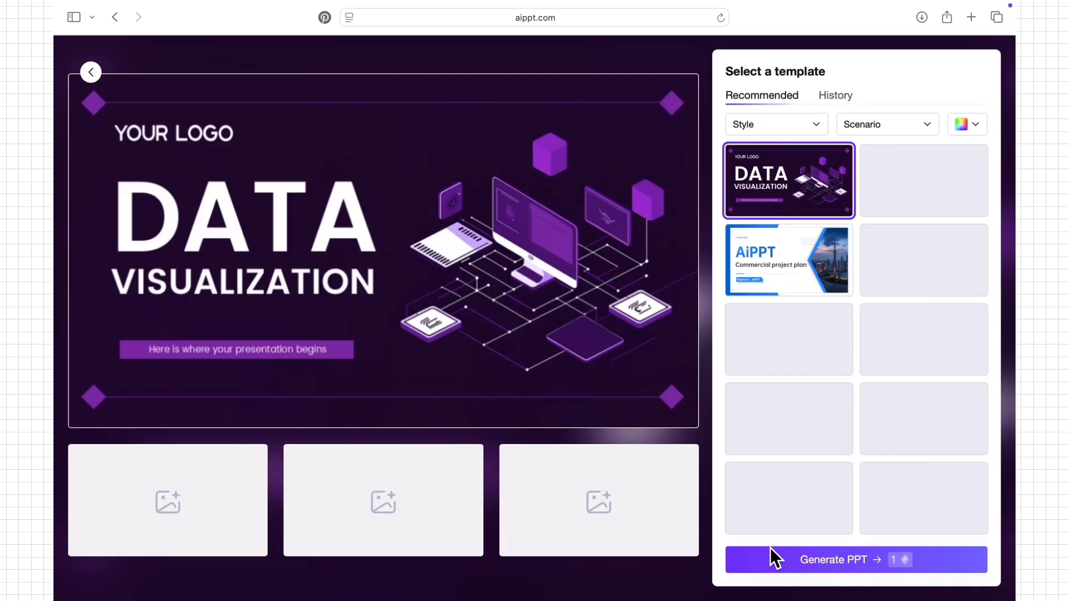
{"action": "left_click", "coordinate": [788, 339]}
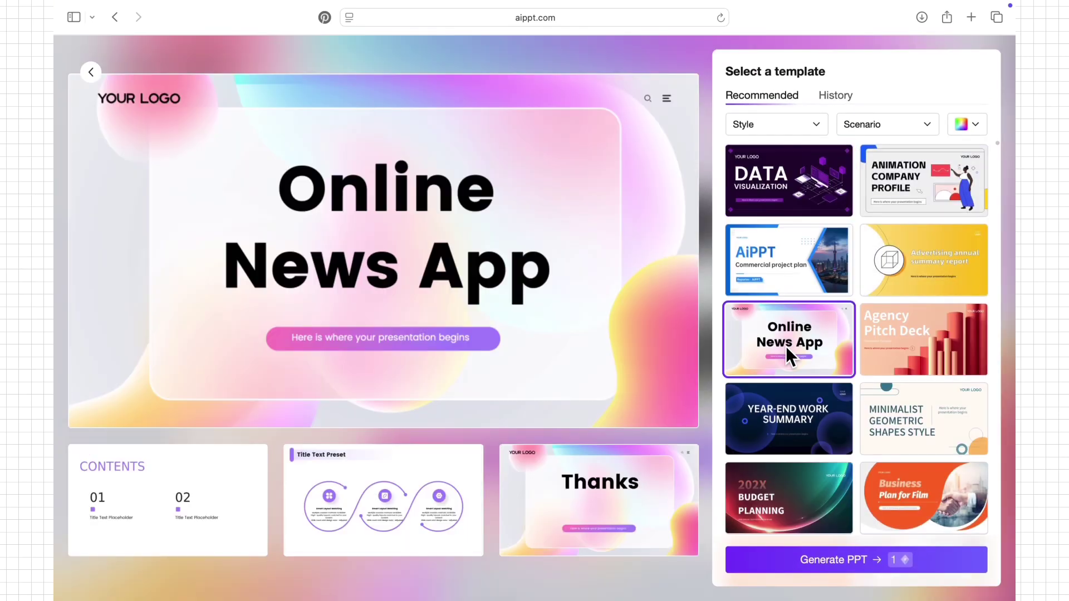
{"action": "left_click", "coordinate": [966, 124]}
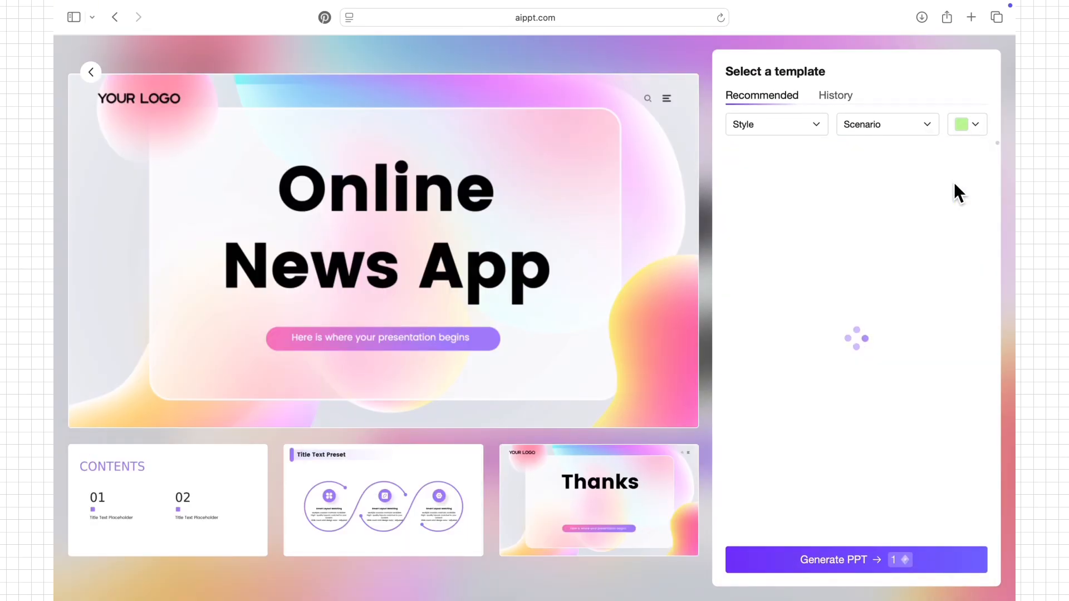
{"action": "left_click", "coordinate": [788, 179]}
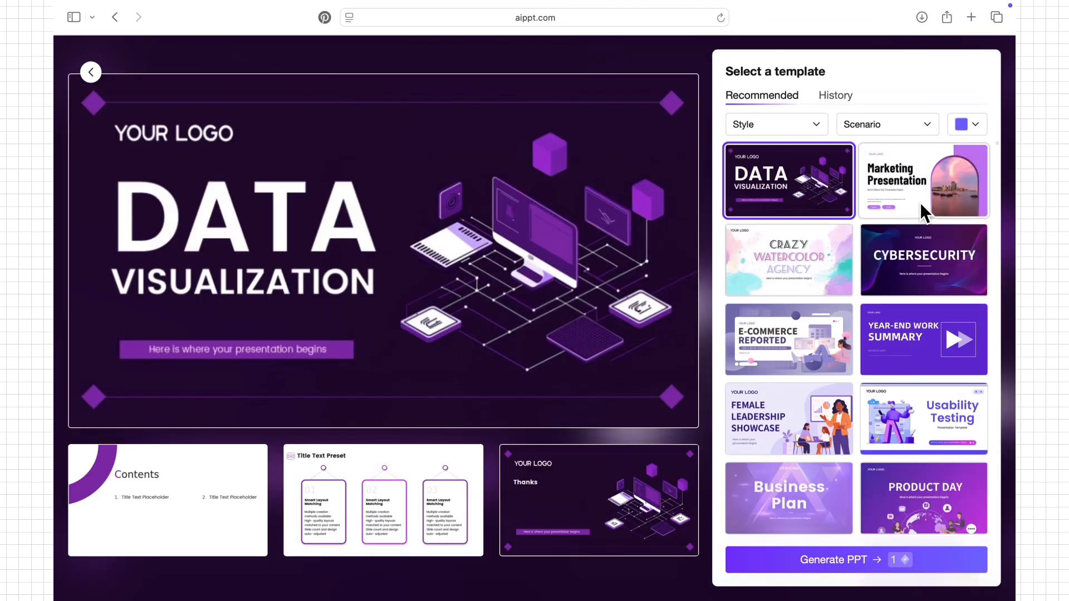
{"action": "left_click", "coordinate": [788, 340]}
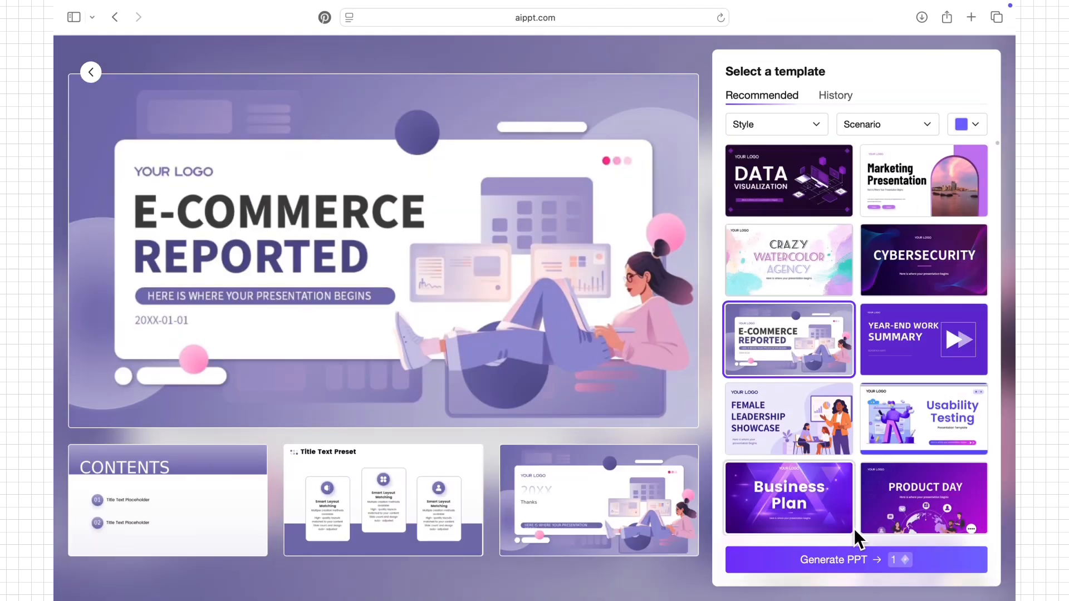
Generate the Managing Organizational Behavior deck and bring up its download options.
{"action": "left_click", "coordinate": [833, 560]}
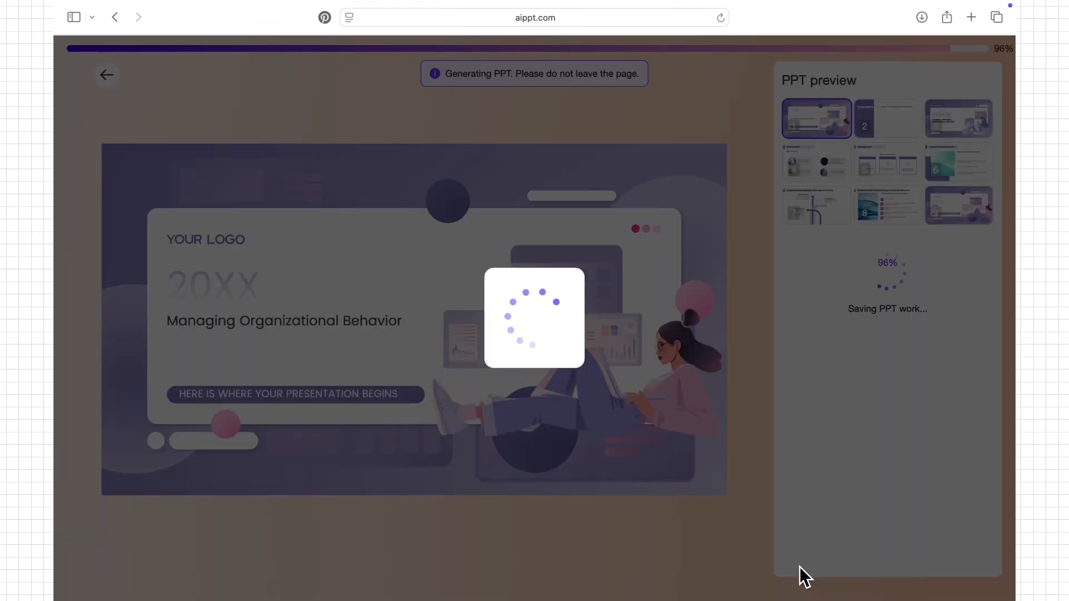
{"action": "left_click", "coordinate": [959, 558]}
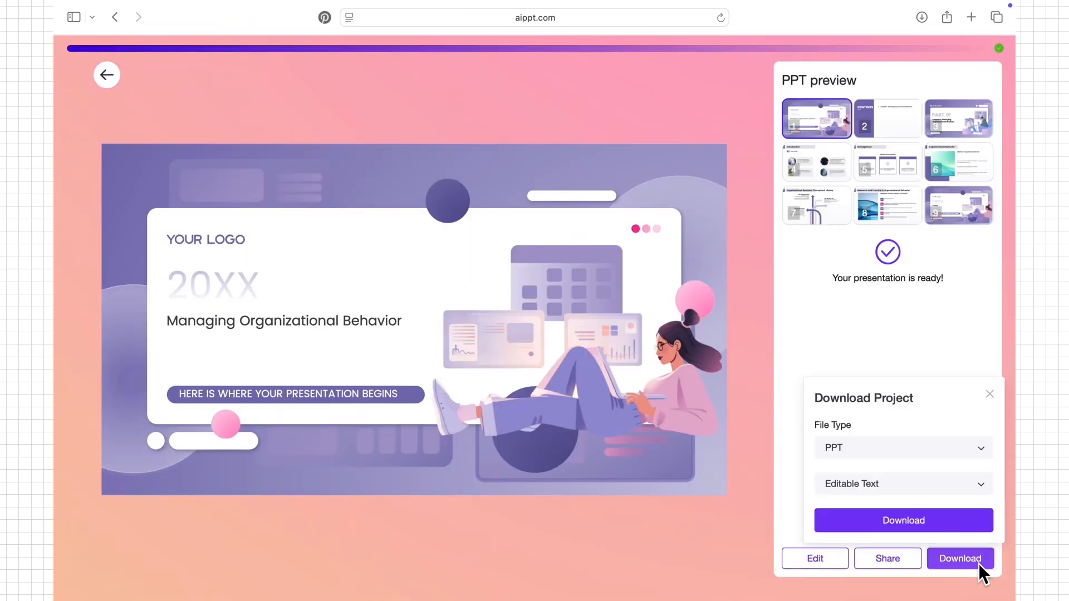
Download the deck as a PDF, allowing Safari downloads from the site.
{"action": "left_click", "coordinate": [903, 448]}
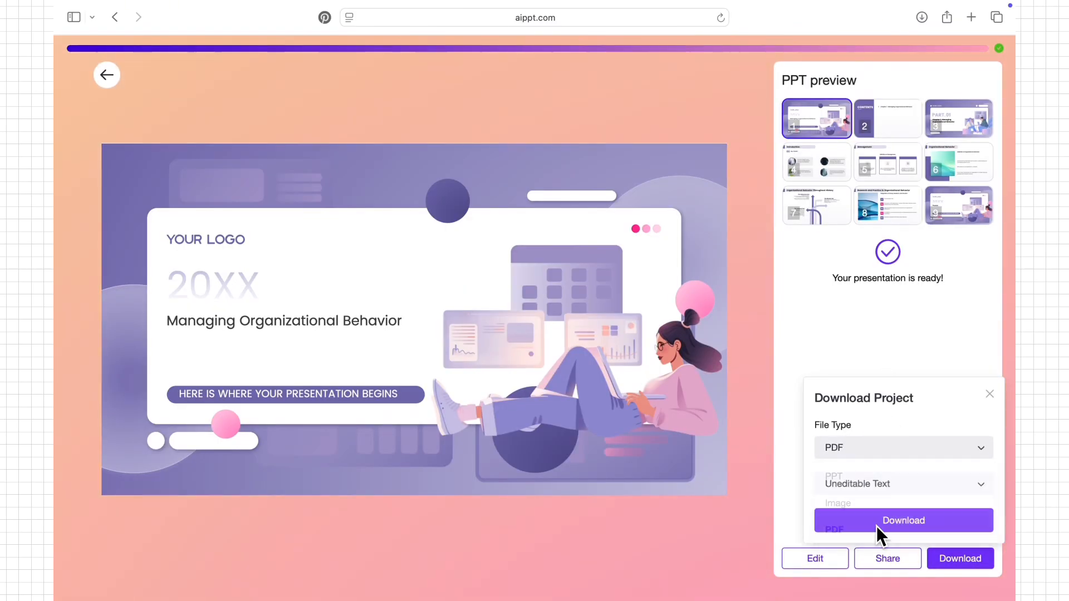
{"action": "left_click", "coordinate": [903, 520]}
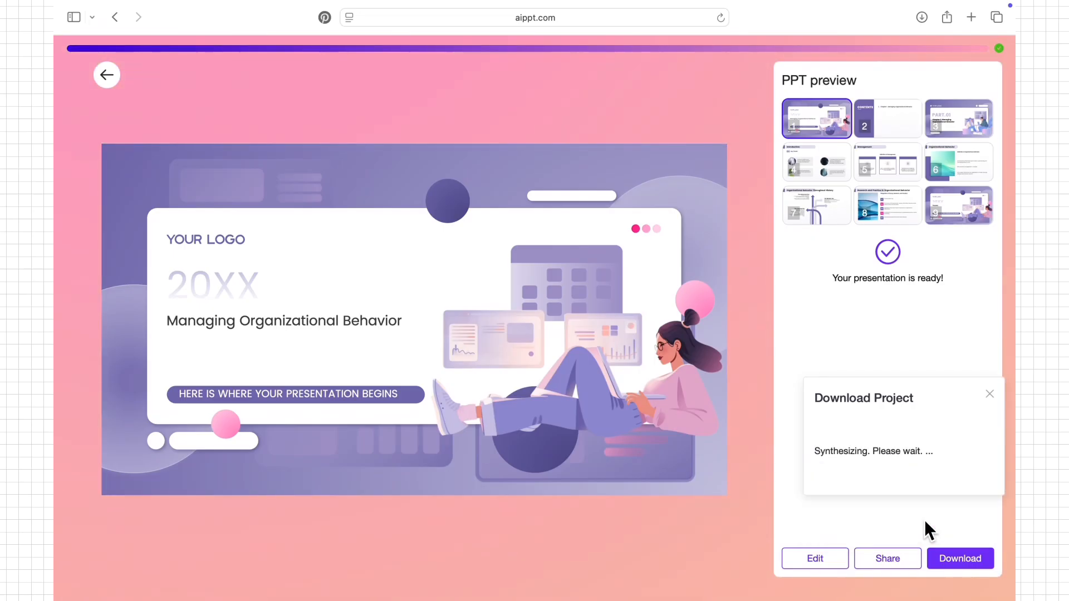
{"action": "left_click", "coordinate": [959, 558]}
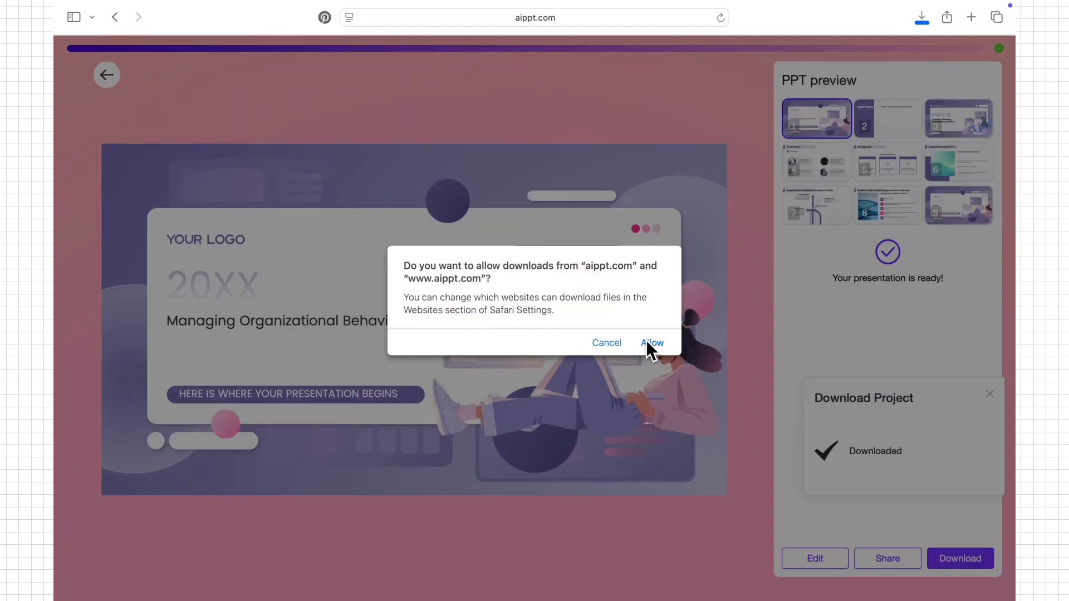
{"action": "left_click", "coordinate": [651, 342]}
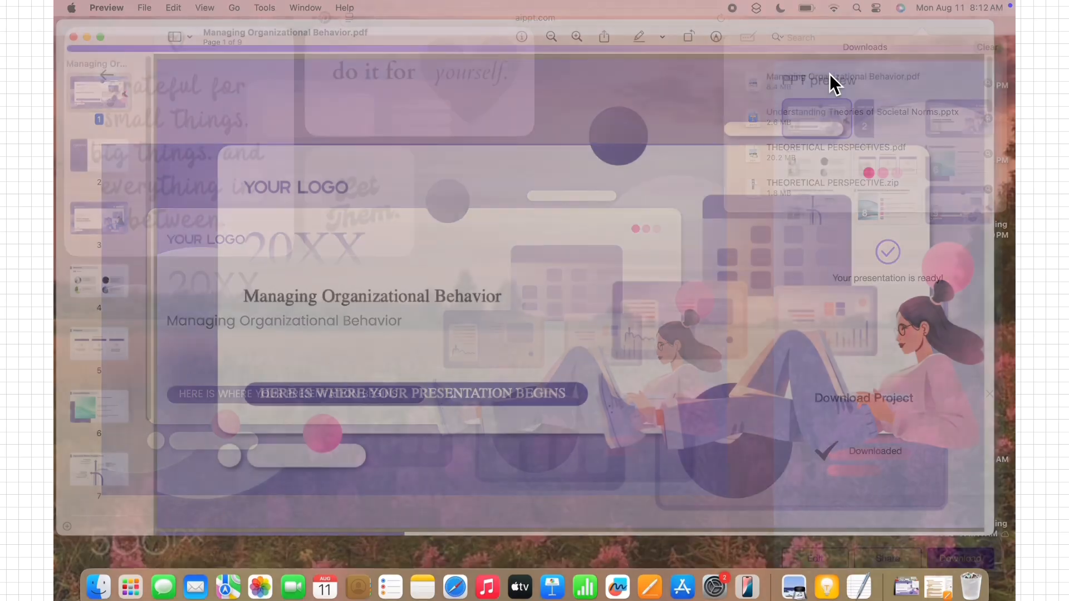
Review the Managing Organizational Behavior PDF in Preview.
{"action": "left_click", "coordinate": [99, 154]}
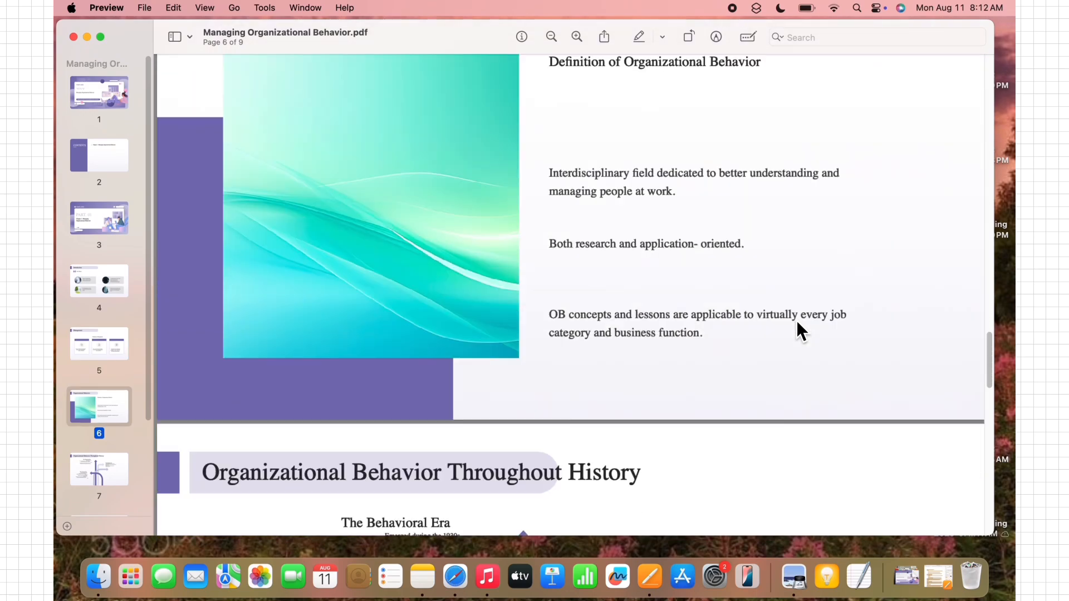
{"action": "scroll", "scroll_direction": "down", "scroll_amount": 3}
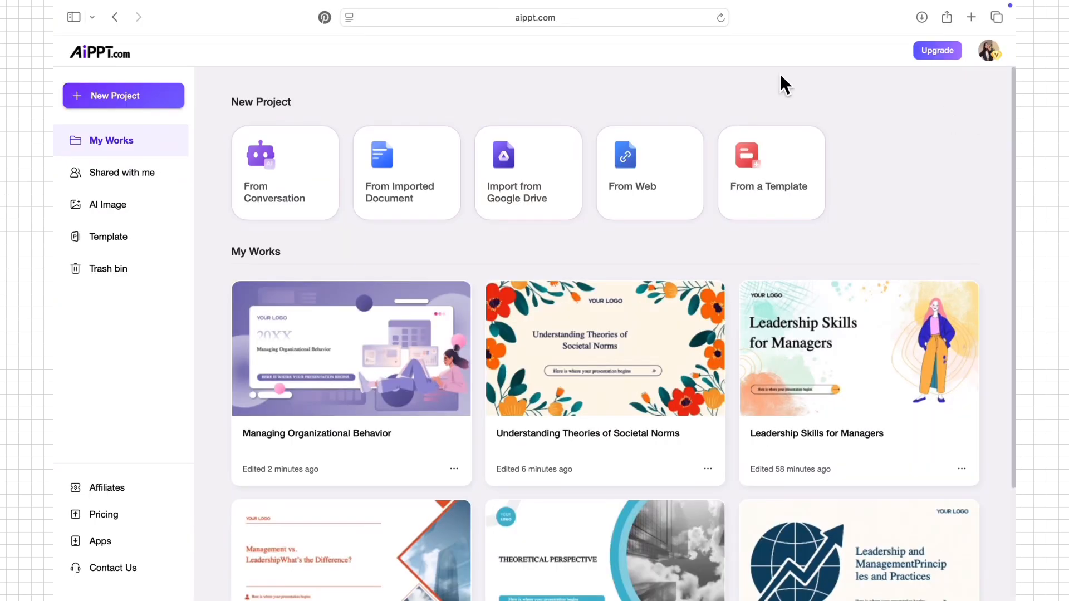
Import a Google Drive document and scroll through the generated Chapter 5 accounting outline.
{"action": "left_click", "coordinate": [528, 172]}
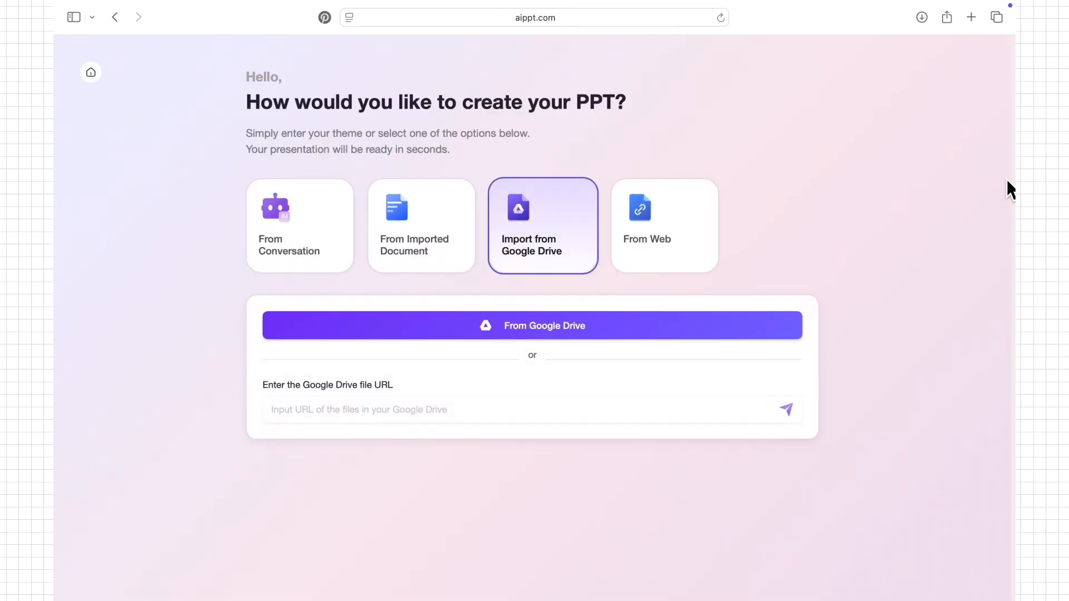
{"action": "left_click", "coordinate": [532, 325]}
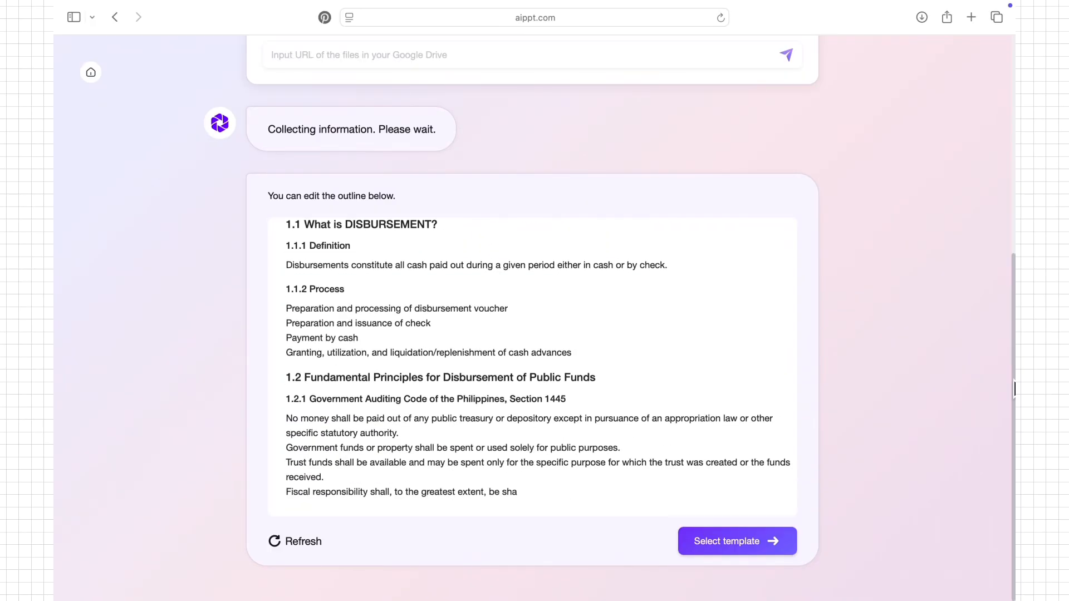
{"action": "scroll", "scroll_direction": "down", "scroll_amount": 3}
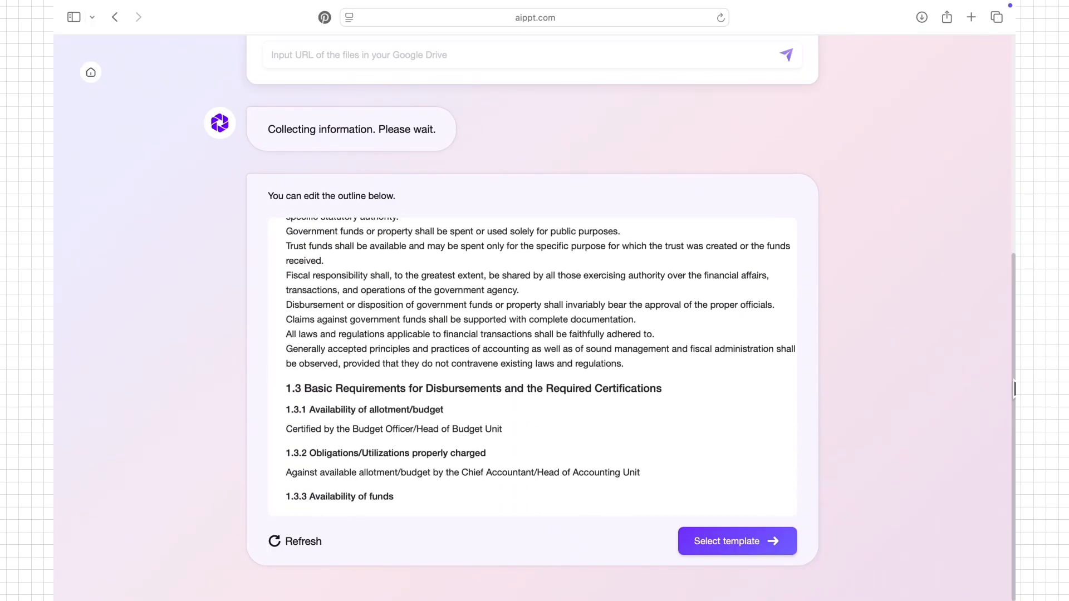
{"action": "scroll", "scroll_direction": "down", "scroll_amount": 3}
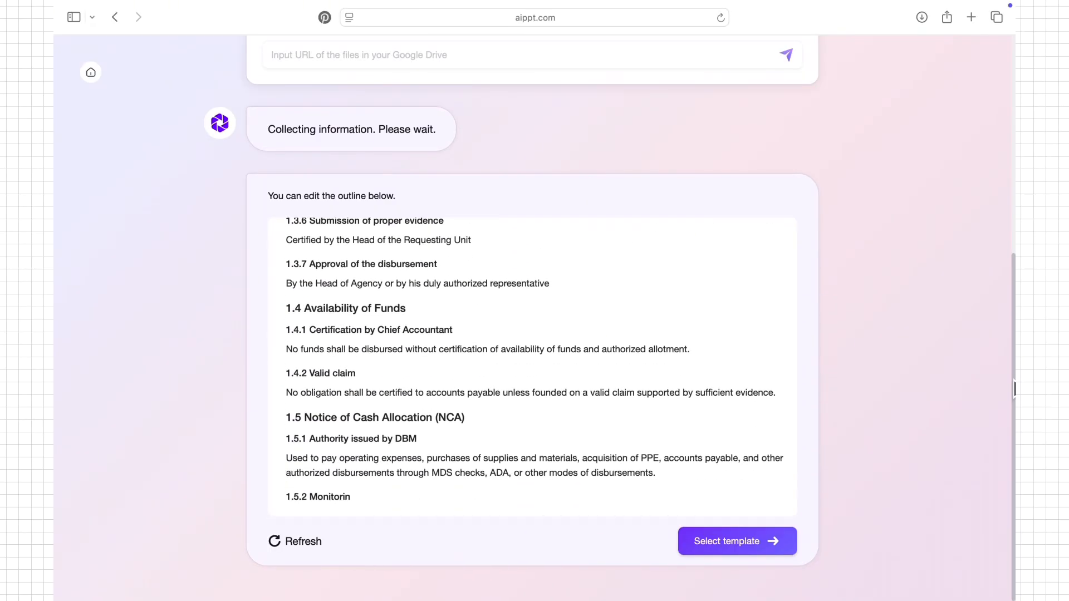
{"action": "scroll", "scroll_direction": "down", "scroll_amount": 3}
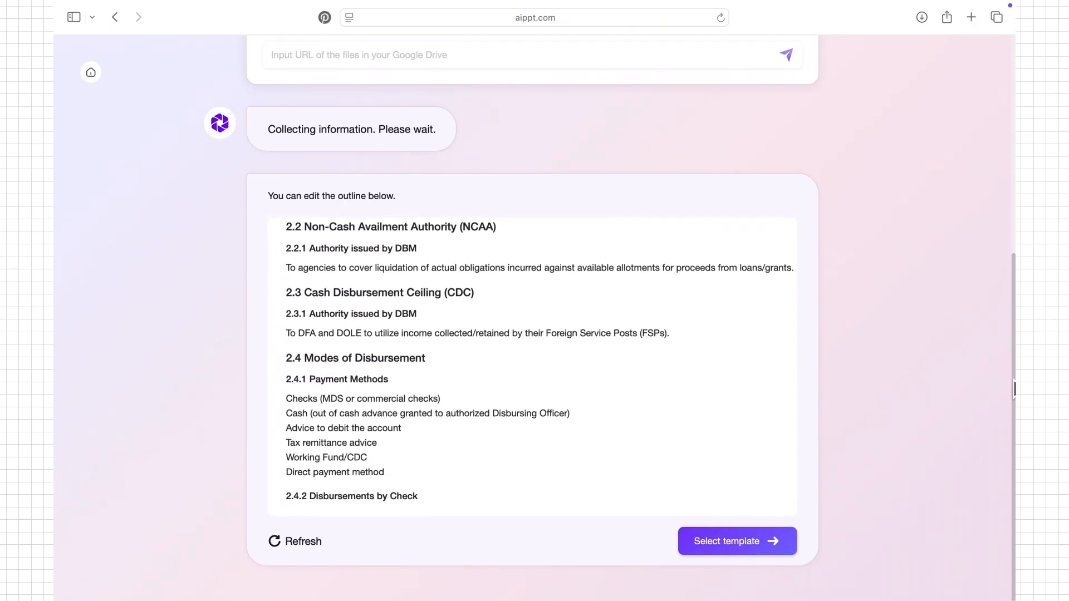
{"action": "scroll", "scroll_direction": "down", "scroll_amount": 3}
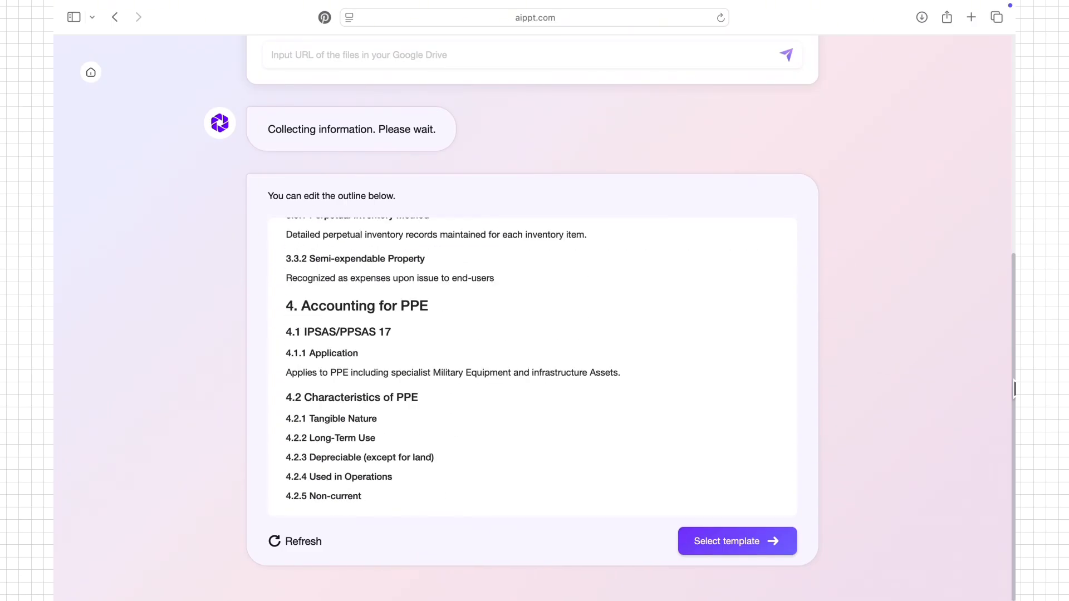
View the outline as a slide tree and a mind map, then proceed to template selection.
{"action": "left_click", "coordinate": [690, 196]}
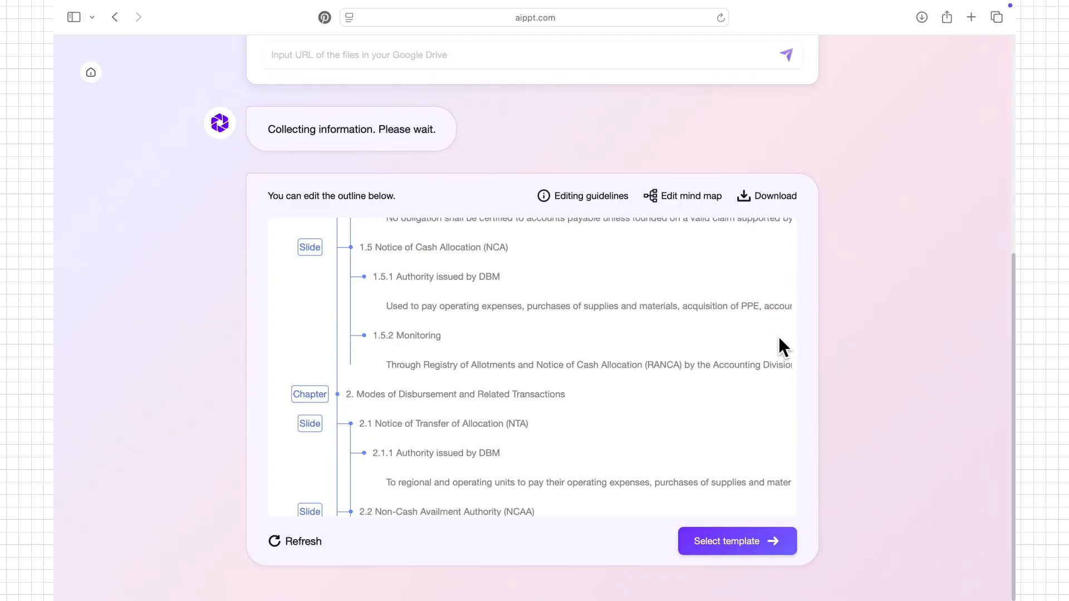
{"action": "scroll", "scroll_direction": "down", "scroll_amount": 3}
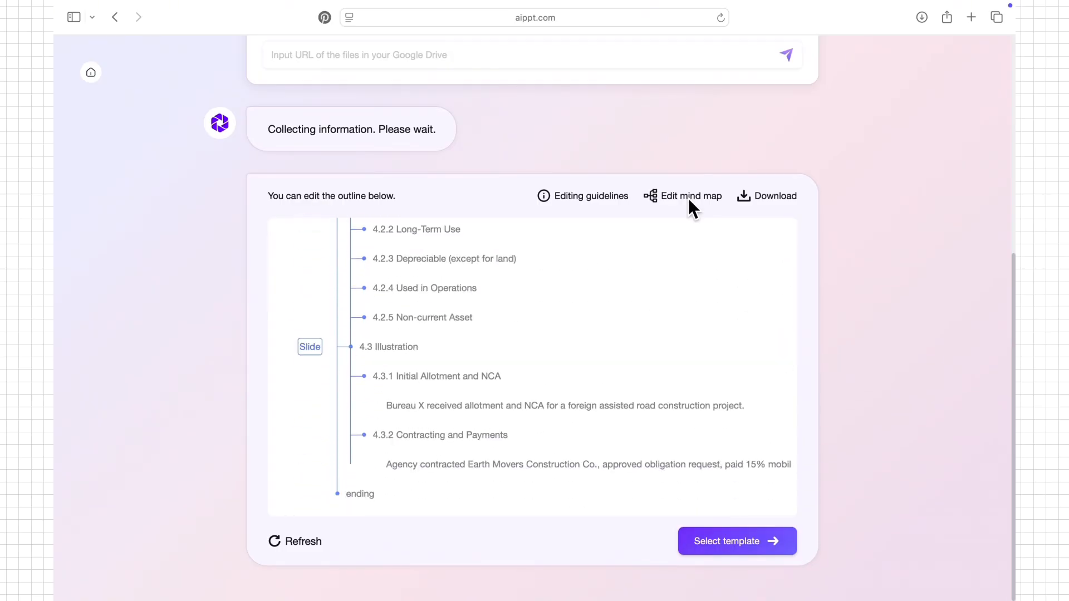
{"action": "left_click", "coordinate": [688, 196]}
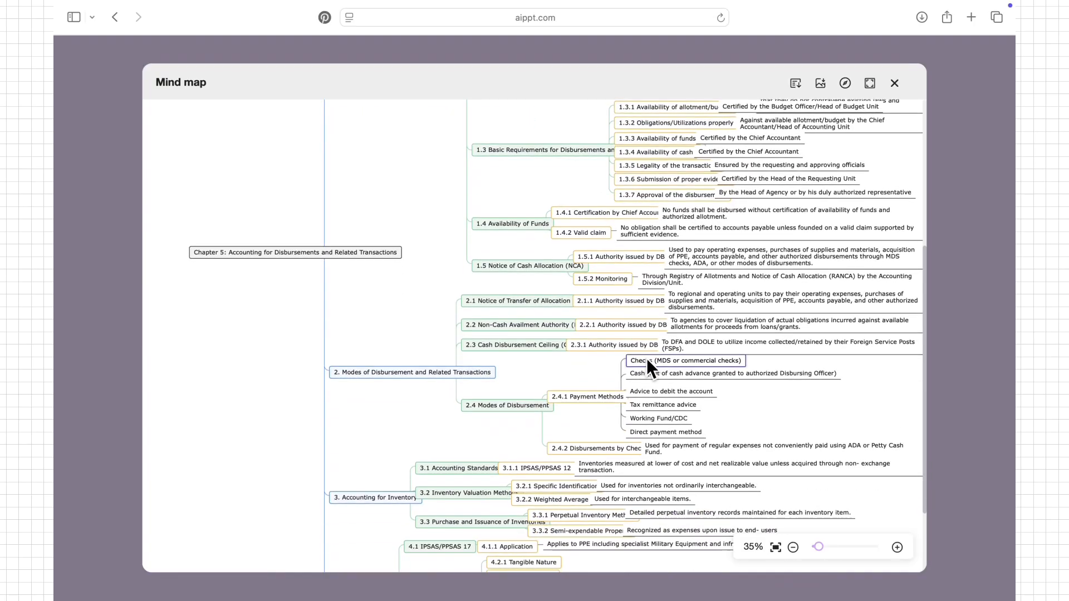
{"action": "left_click", "coordinate": [894, 82]}
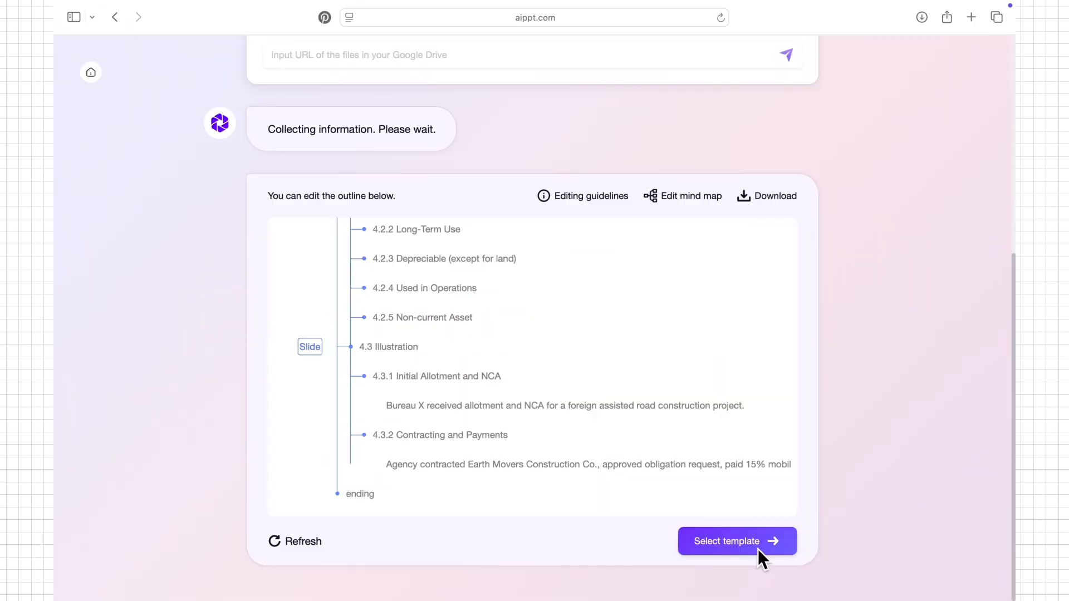
{"action": "left_click", "coordinate": [726, 541]}
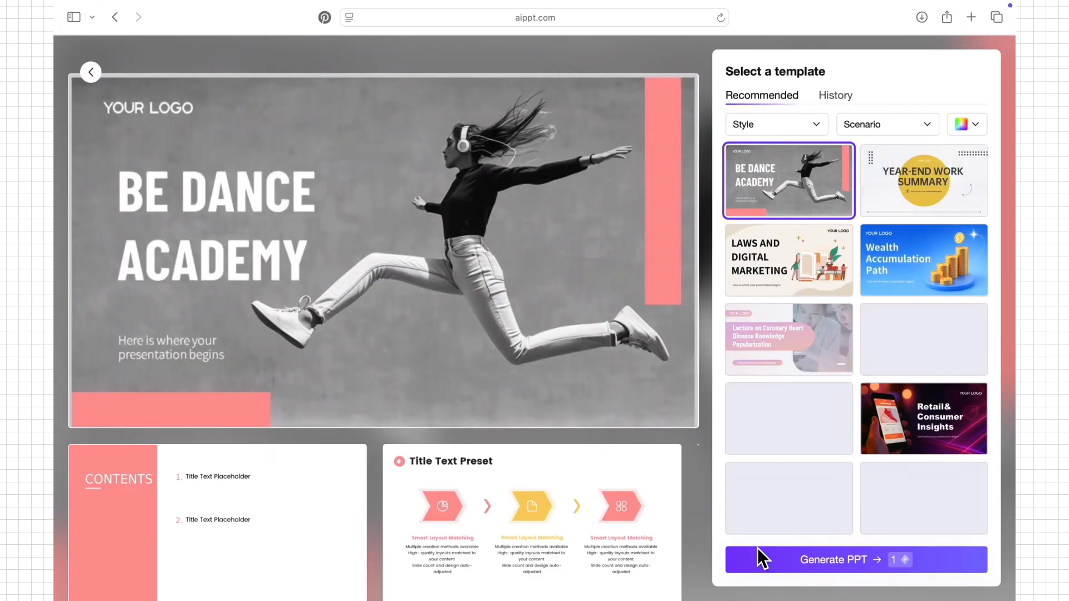
Filter the template gallery by scenario, narrowing to education templates and adjusting the filter.
{"action": "left_click", "coordinate": [884, 124]}
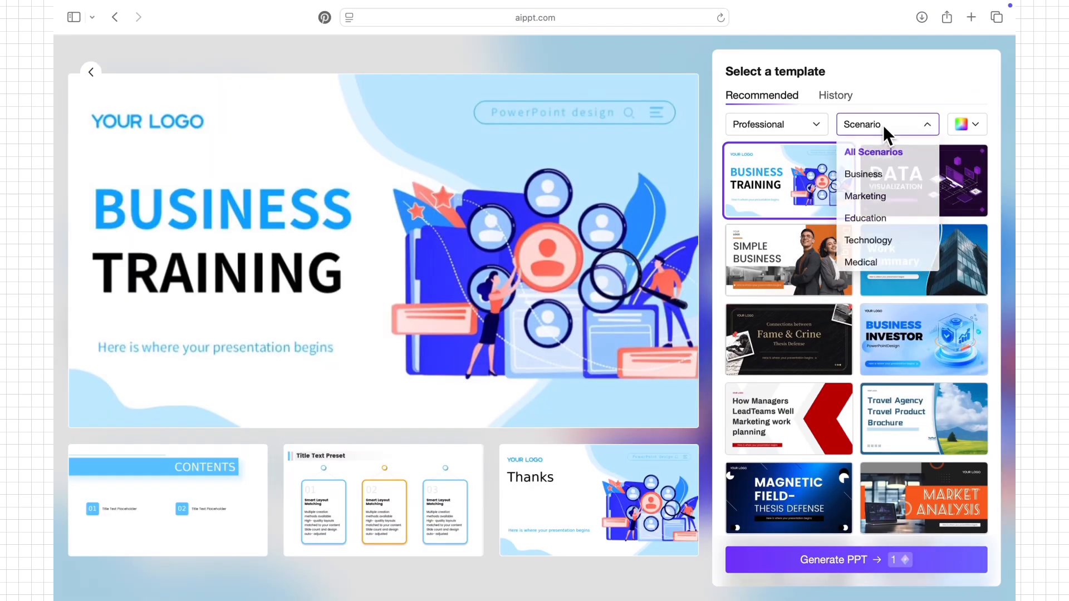
{"action": "left_click", "coordinate": [865, 218]}
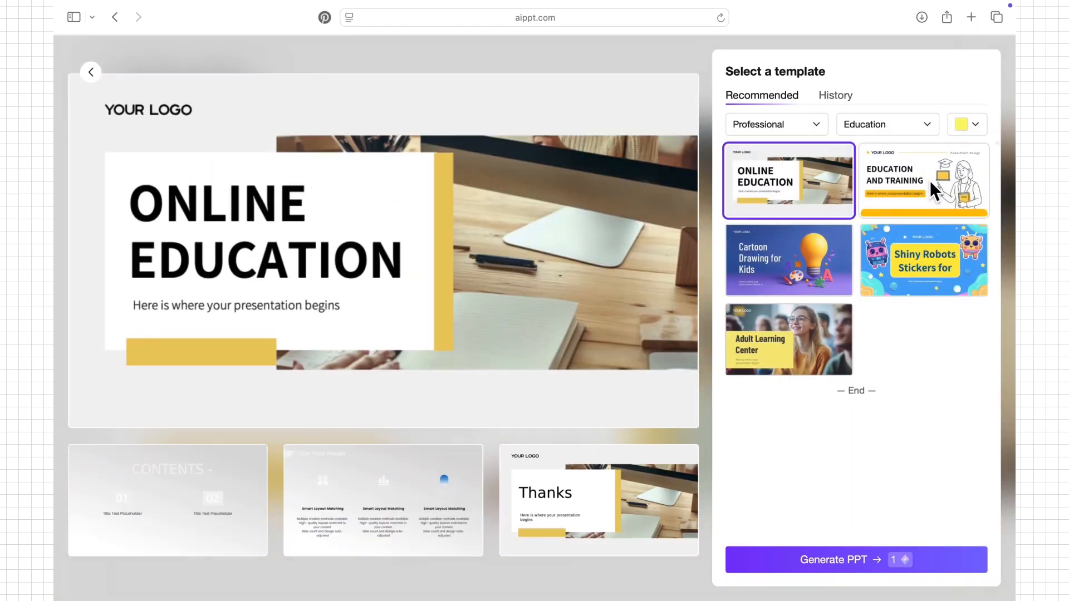
{"action": "left_click", "coordinate": [887, 124]}
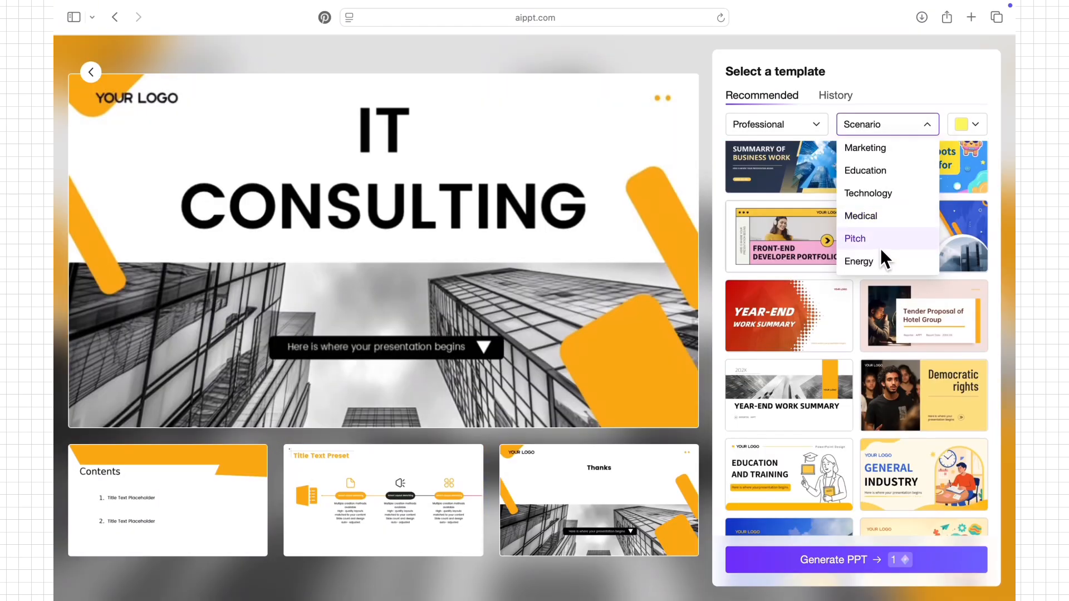
{"action": "left_click", "coordinate": [865, 147]}
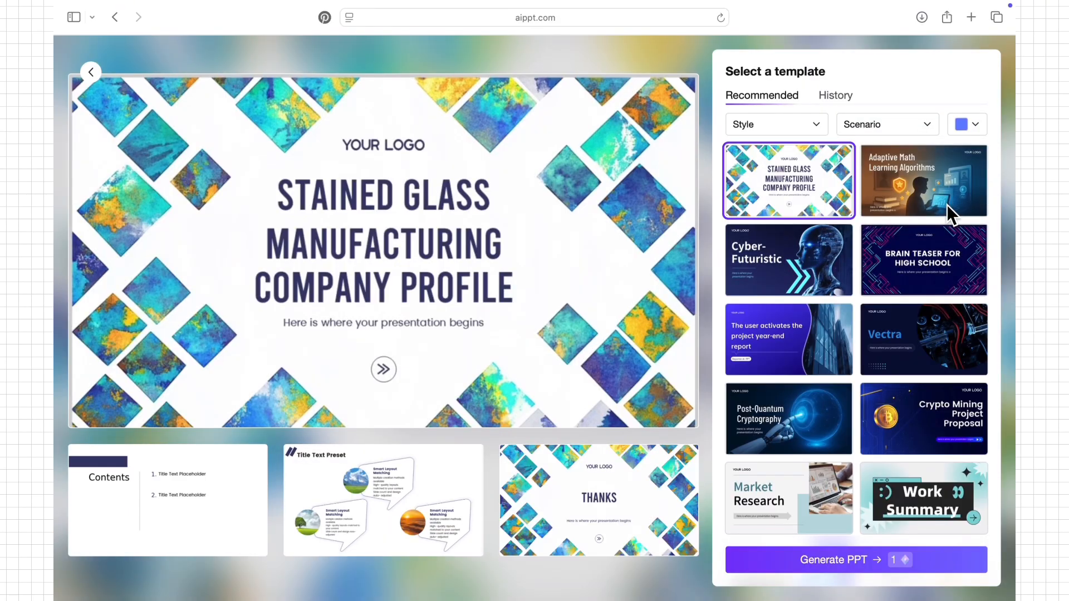
Generate the 22-slide accounting deck in the Stained Glass template and open the result.
{"action": "left_click", "coordinate": [833, 560]}
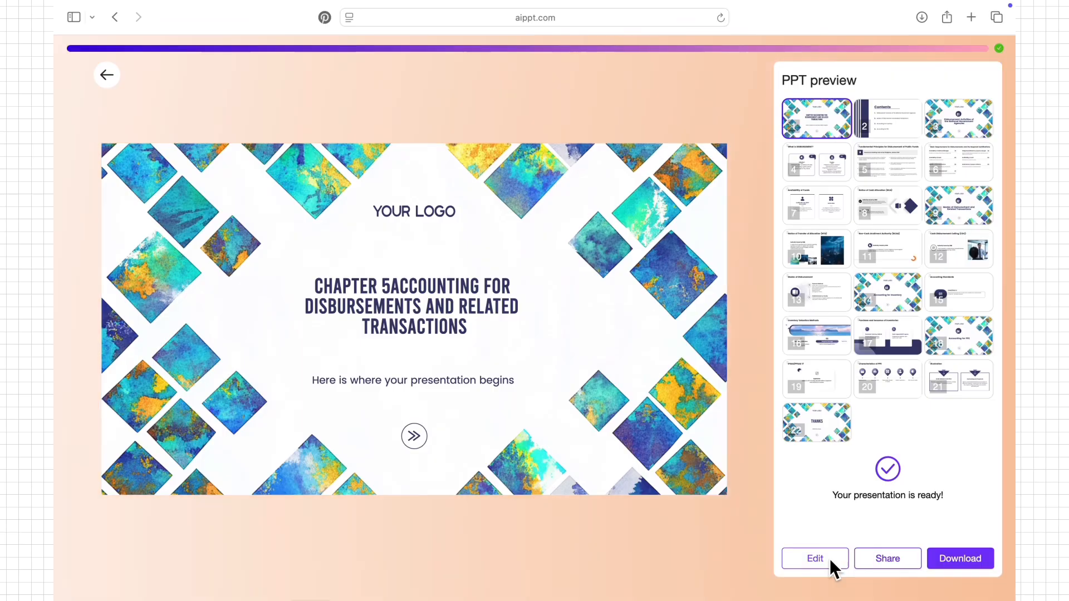
{"action": "left_click", "coordinate": [815, 558]}
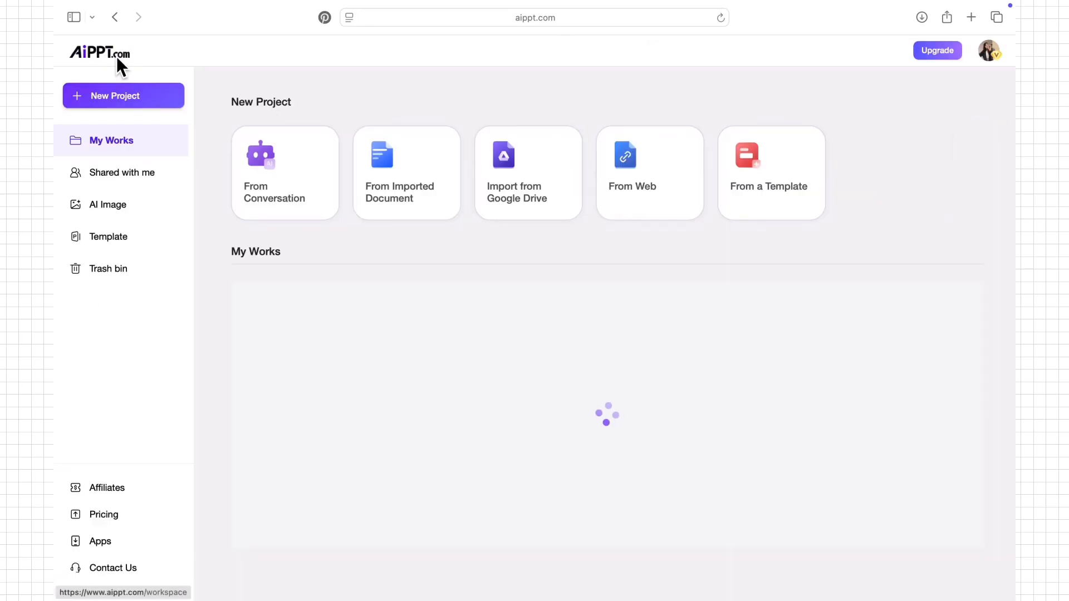
Open the Harvard Business School leadership vs. management article and grab its web address.
{"action": "left_click", "coordinate": [648, 172]}
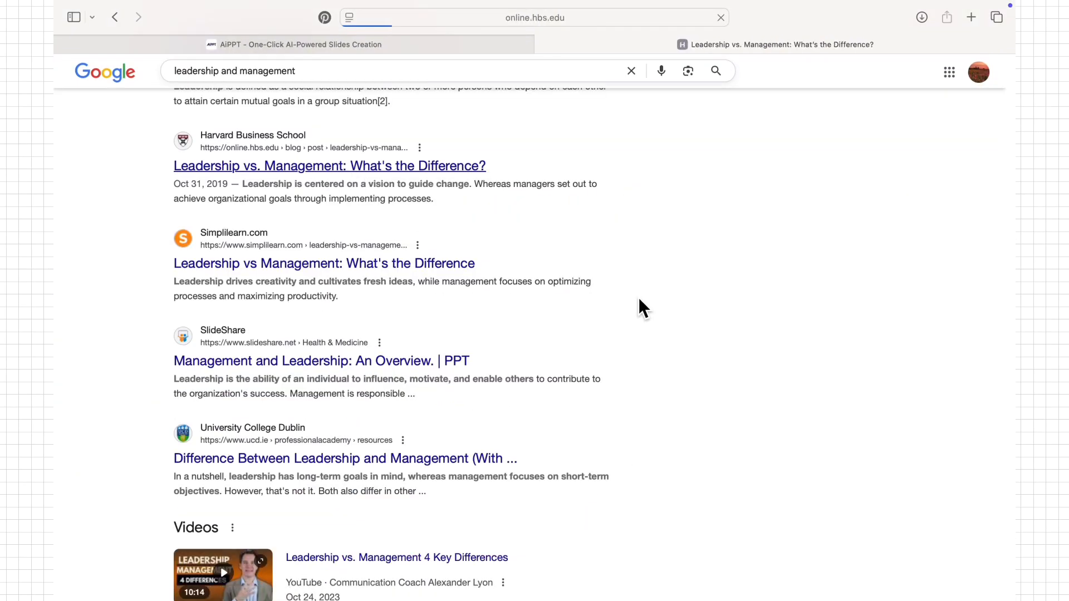
{"action": "left_click", "coordinate": [329, 166]}
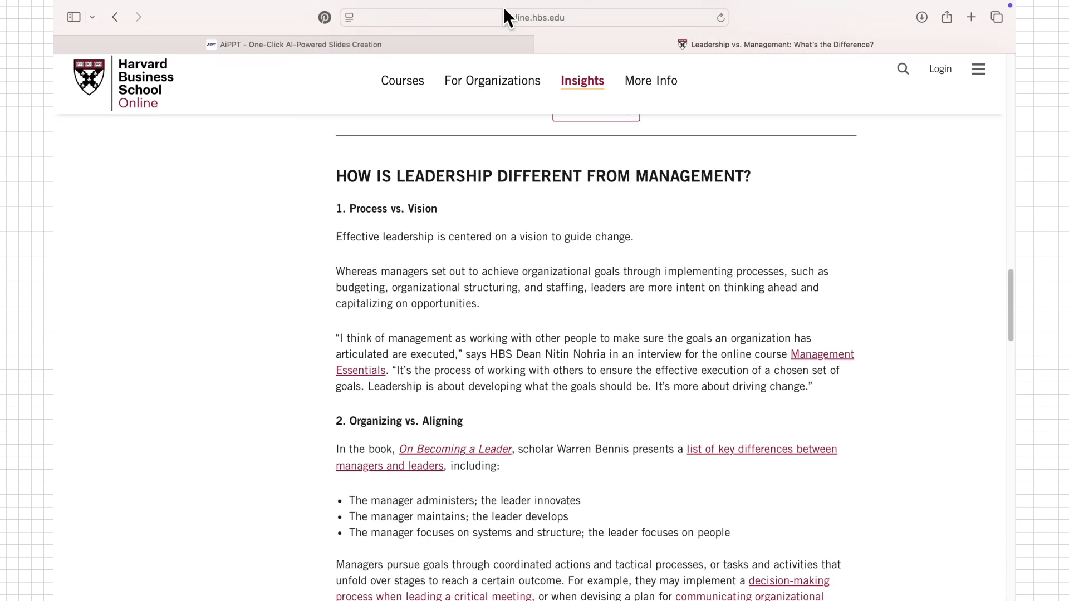
{"action": "left_click", "coordinate": [298, 45]}
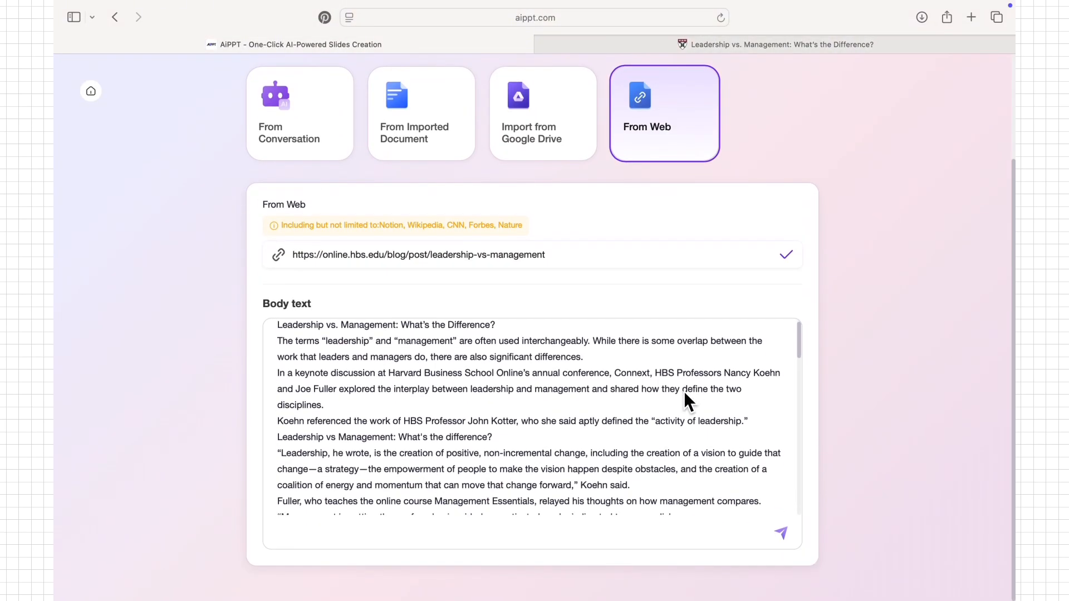
Review the Leadership vs. Management outline as a tree and mind map, then move to template selection.
{"action": "scroll", "scroll_direction": "down", "scroll_amount": 3}
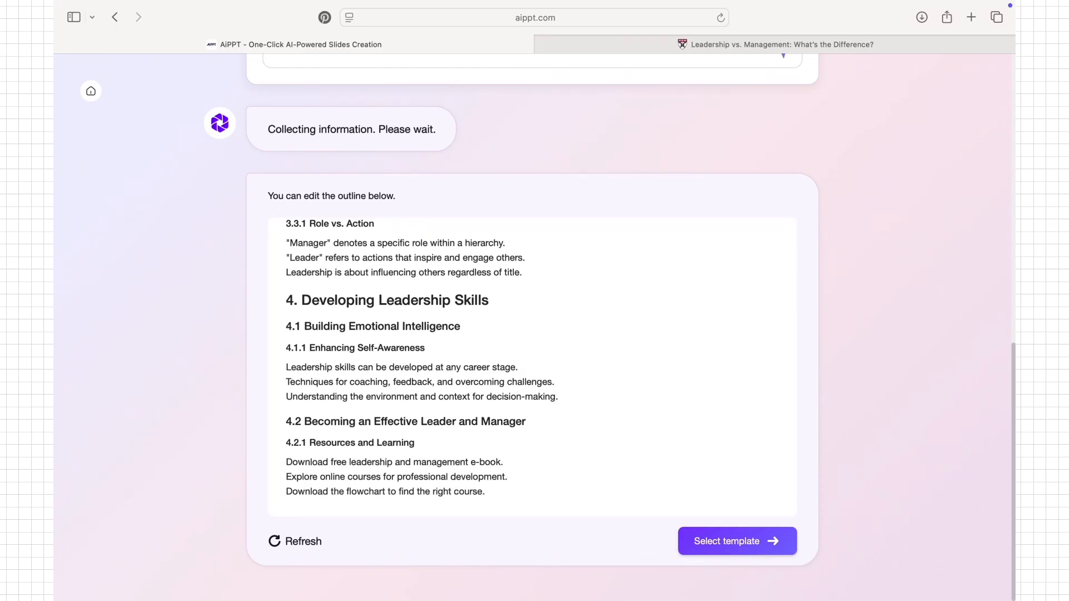
{"action": "left_click", "coordinate": [688, 196]}
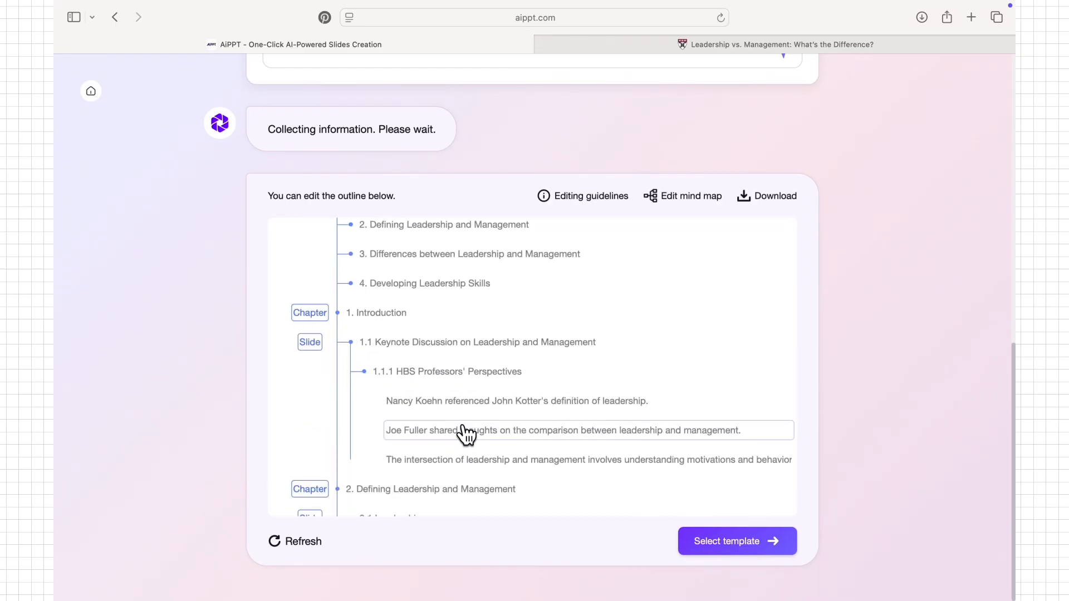
{"action": "left_click", "coordinate": [688, 196]}
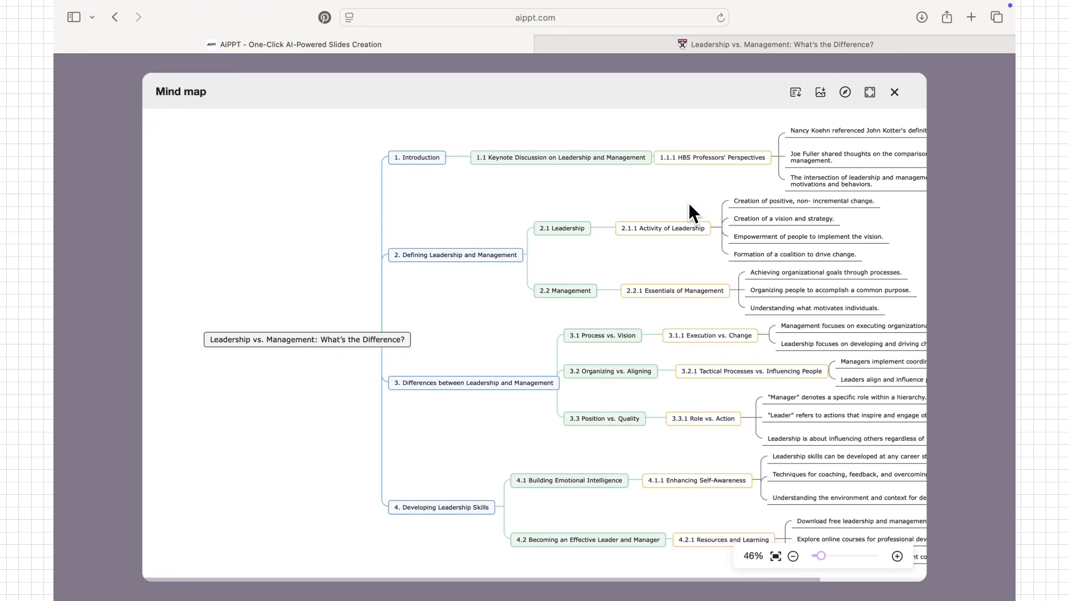
{"action": "mouse_move", "coordinate": [706, 282]}
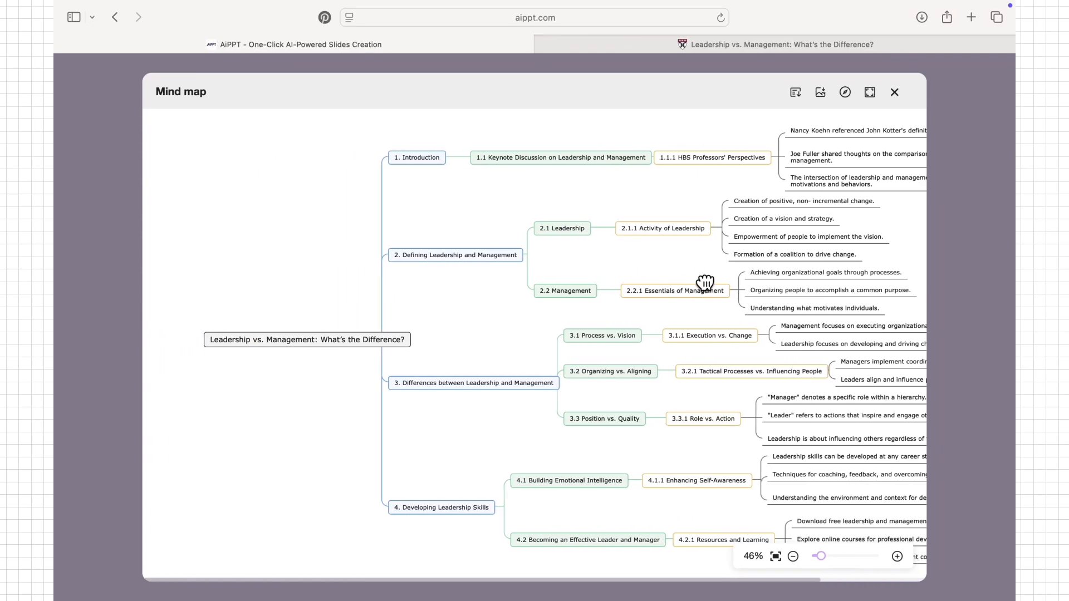
{"action": "left_click", "coordinate": [895, 92]}
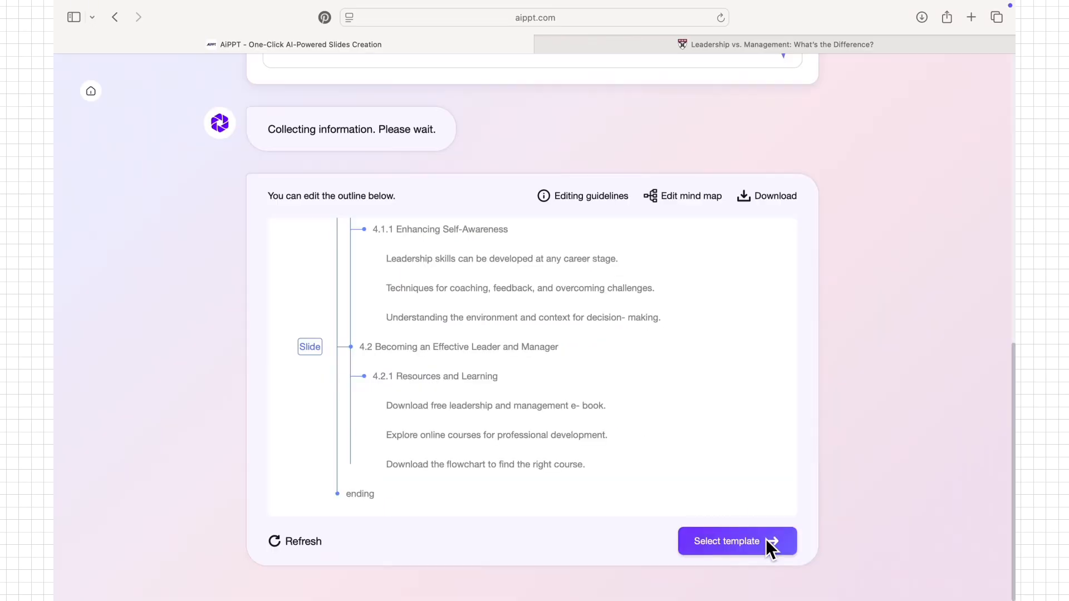
{"action": "left_click", "coordinate": [725, 541]}
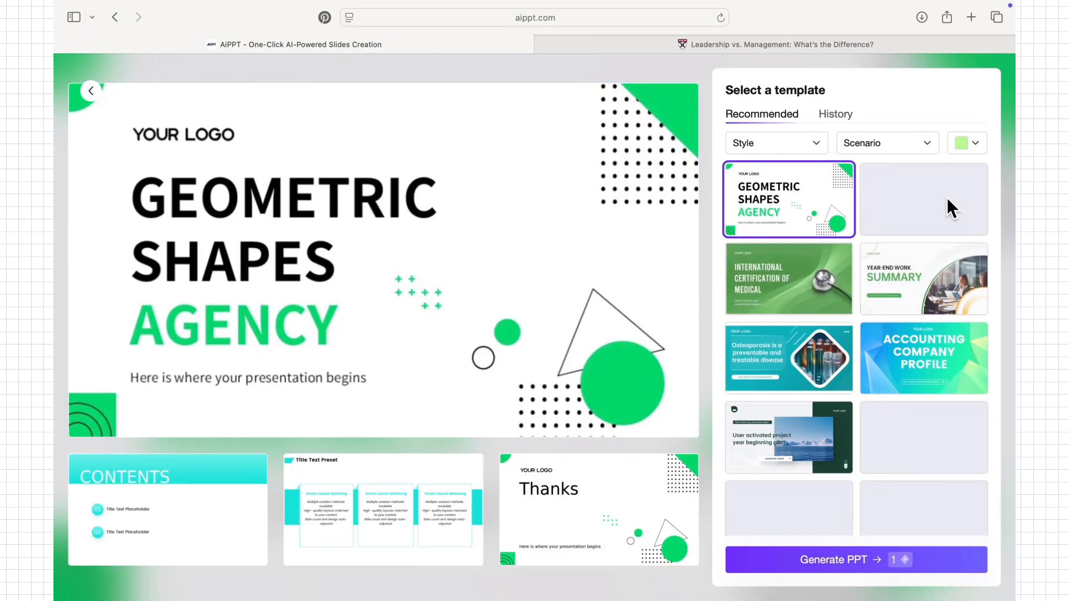
Generate the leadership deck in the Scope of work template and return to the AiPPT home page.
{"action": "left_click", "coordinate": [967, 142]}
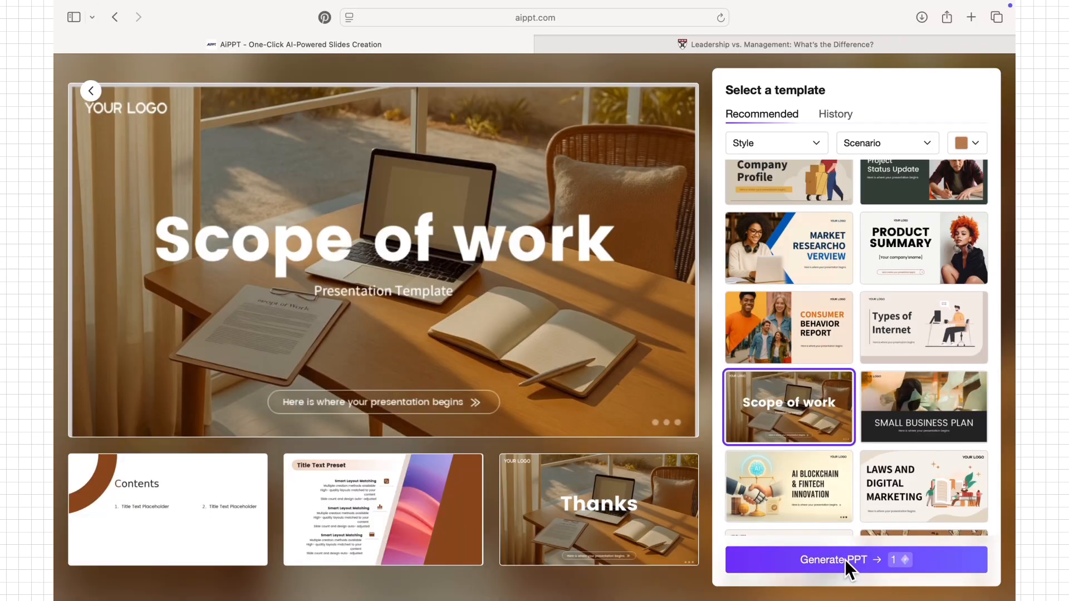
{"action": "left_click", "coordinate": [834, 560]}
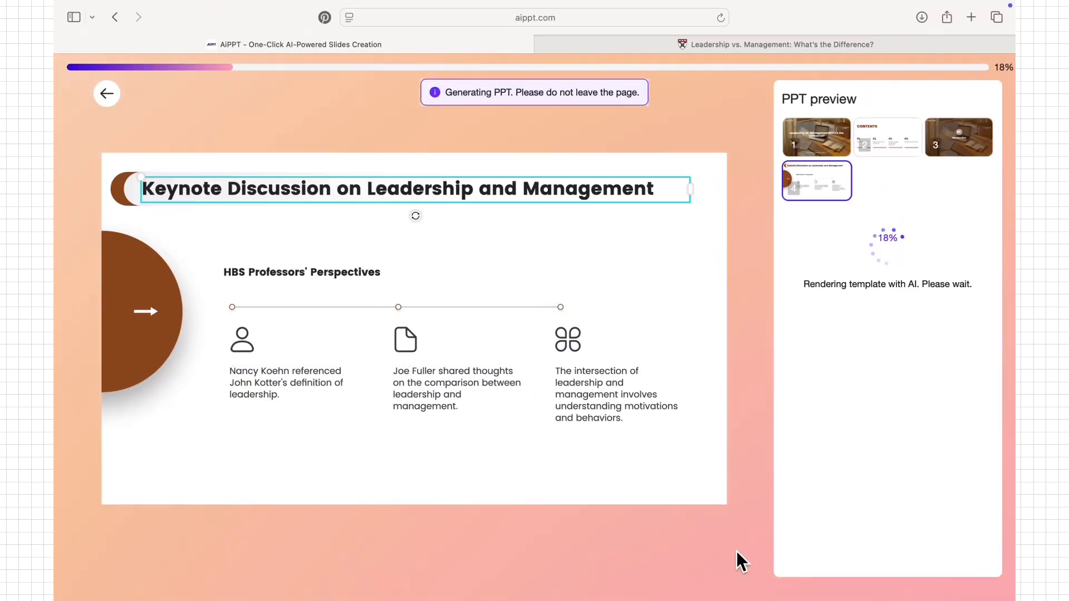
{"action": "left_click", "coordinate": [107, 94]}
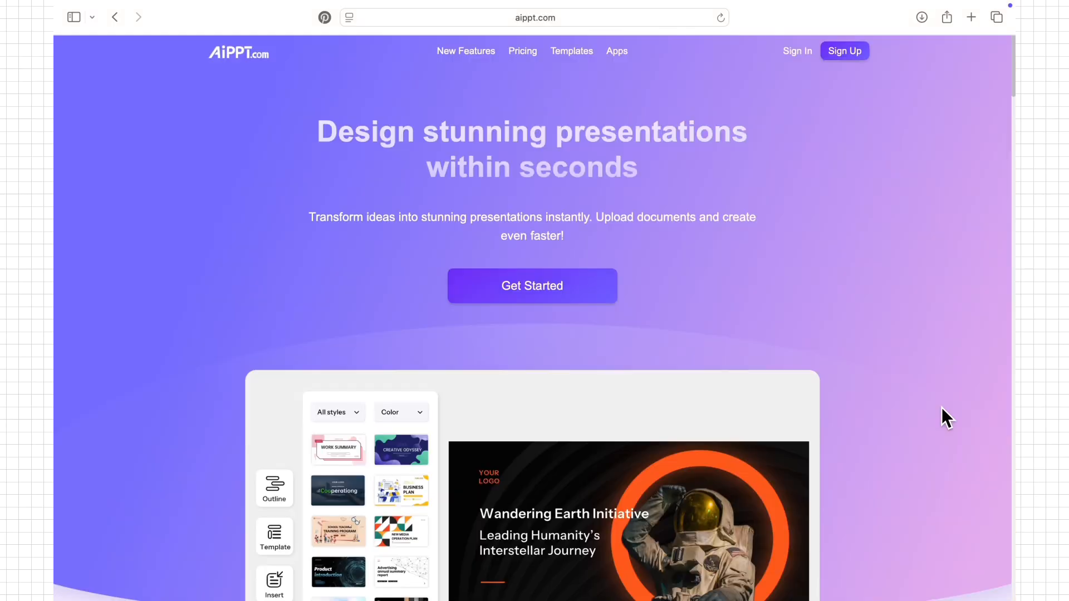
Scroll to Create Slides With Flexibility and advance the carousel to the web URL import slide.
{"action": "scroll", "scroll_direction": "down", "scroll_amount": 3}
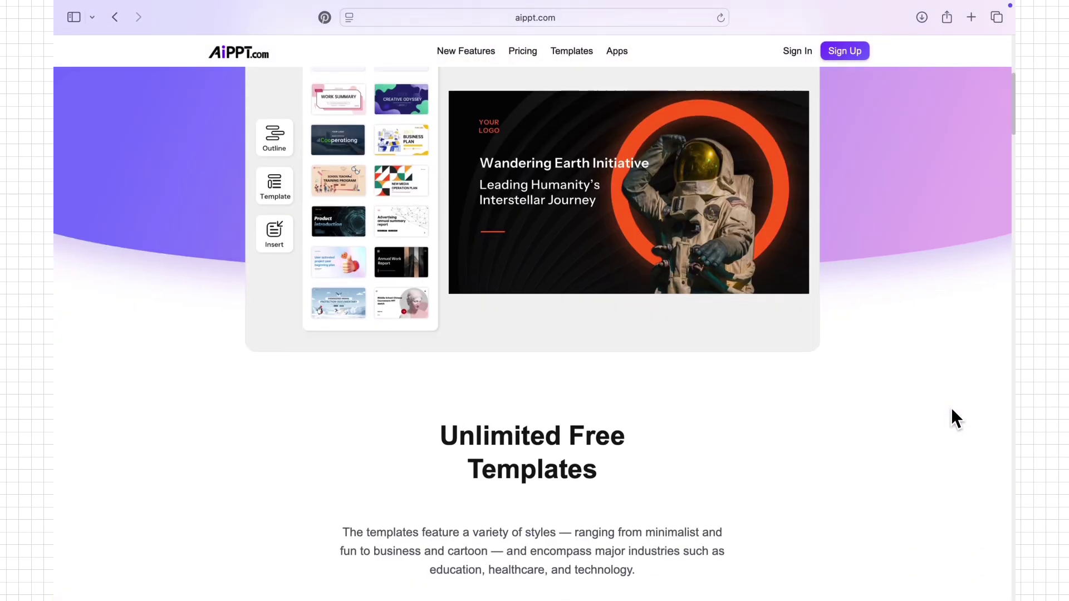
{"action": "scroll", "scroll_direction": "down", "scroll_amount": 3}
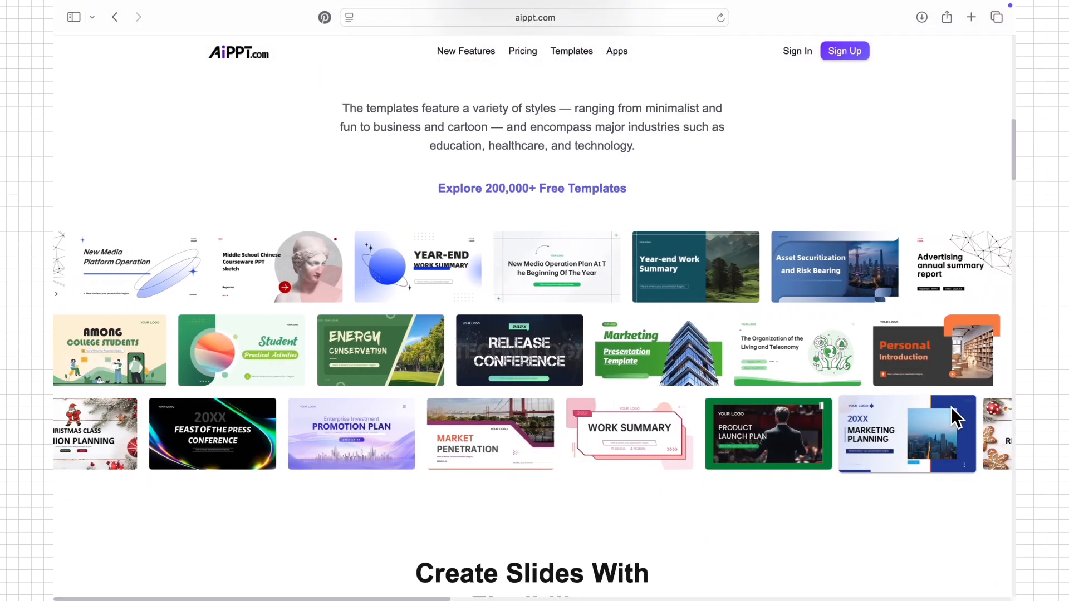
{"action": "scroll", "scroll_direction": "down", "scroll_amount": 3}
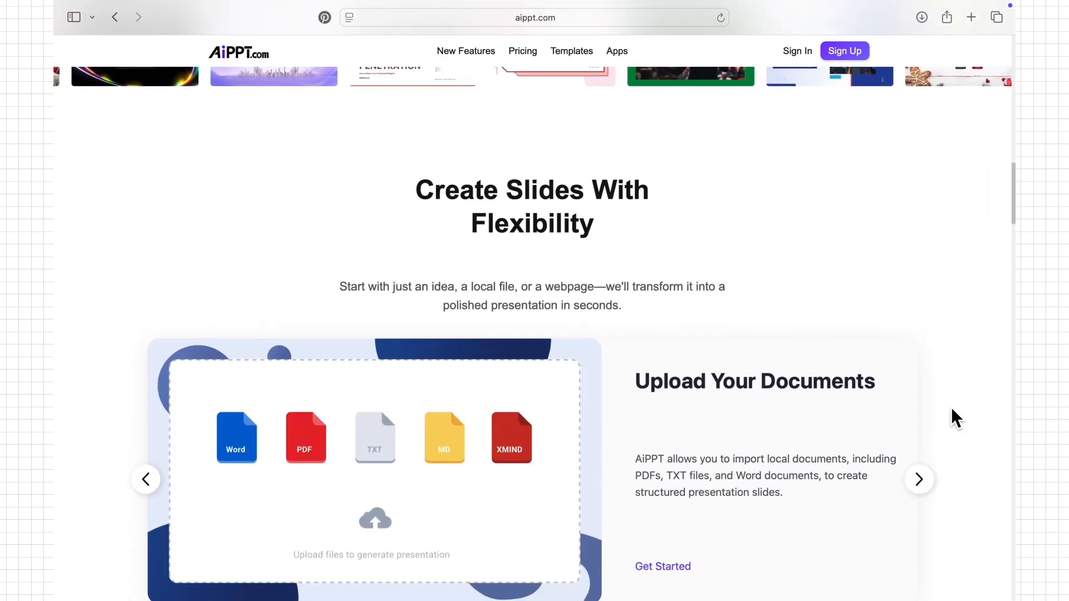
{"action": "left_click", "coordinate": [919, 479]}
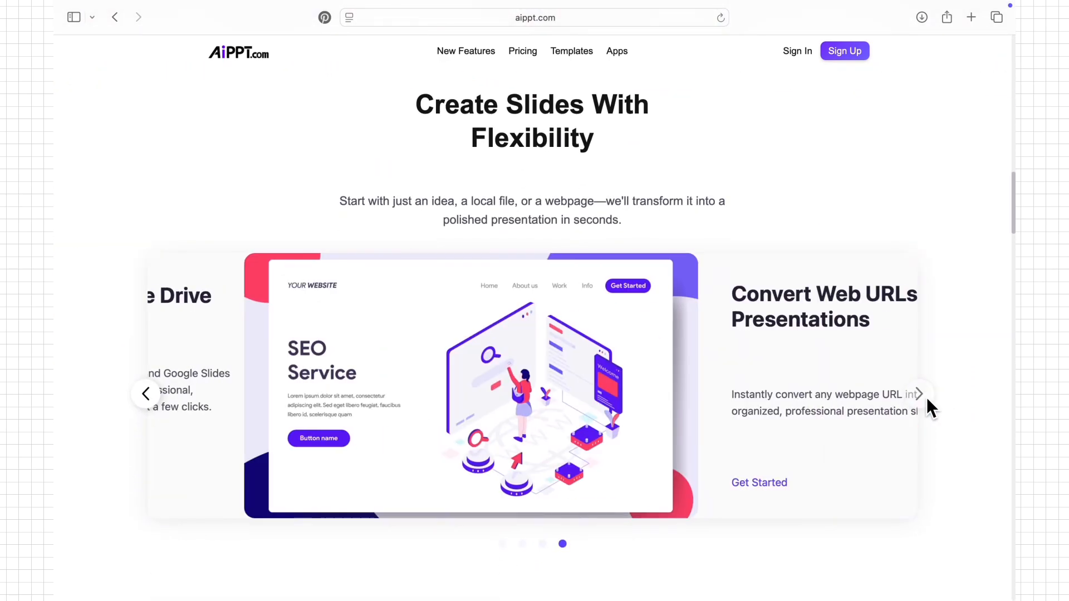